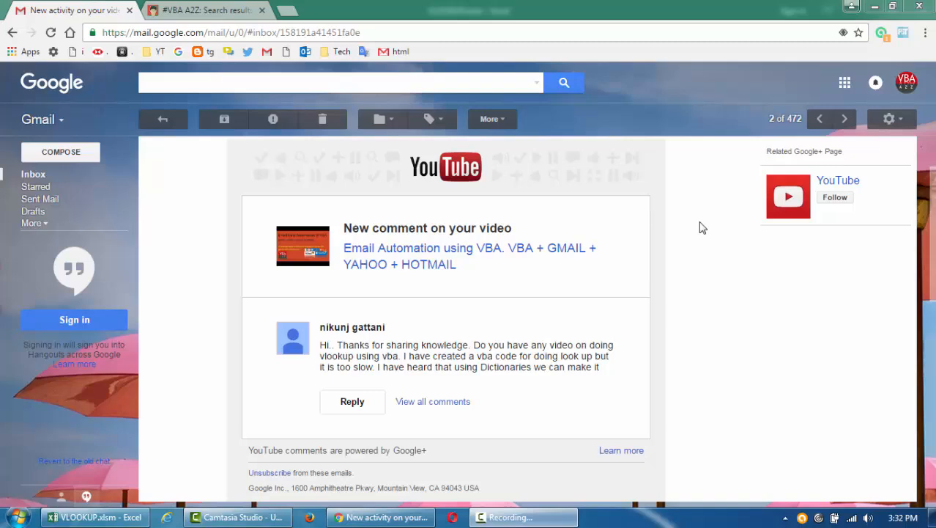
- Switch from the Gmail comment to the VLOOKUP.xlsm Excel workbook on the taskbar
left_click(72, 517)
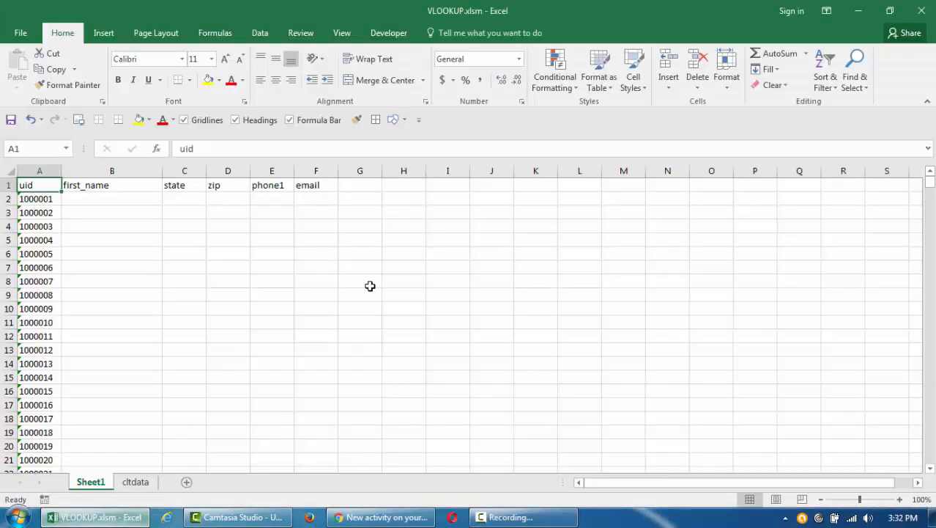
- Rename the cltdata sheet to Data and Sheet1 to Lookup
left_click(40, 171)
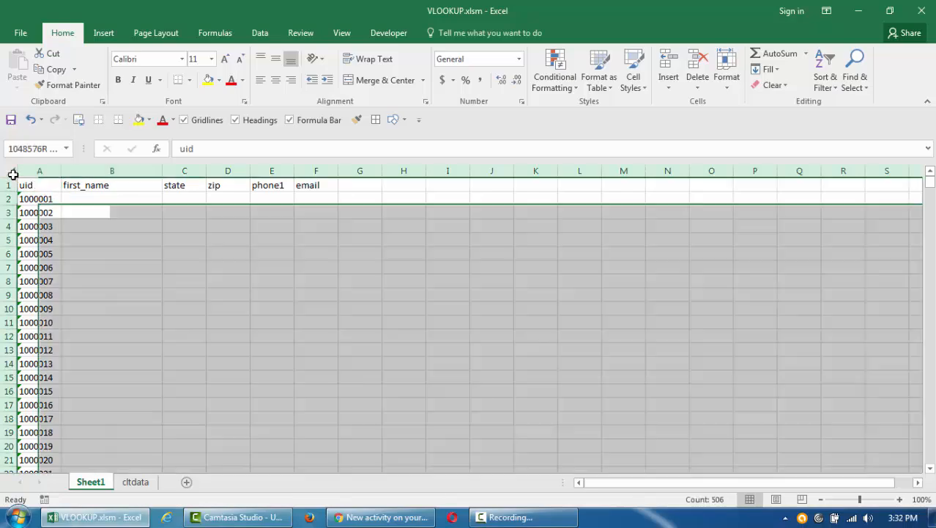
left_click(39, 184)
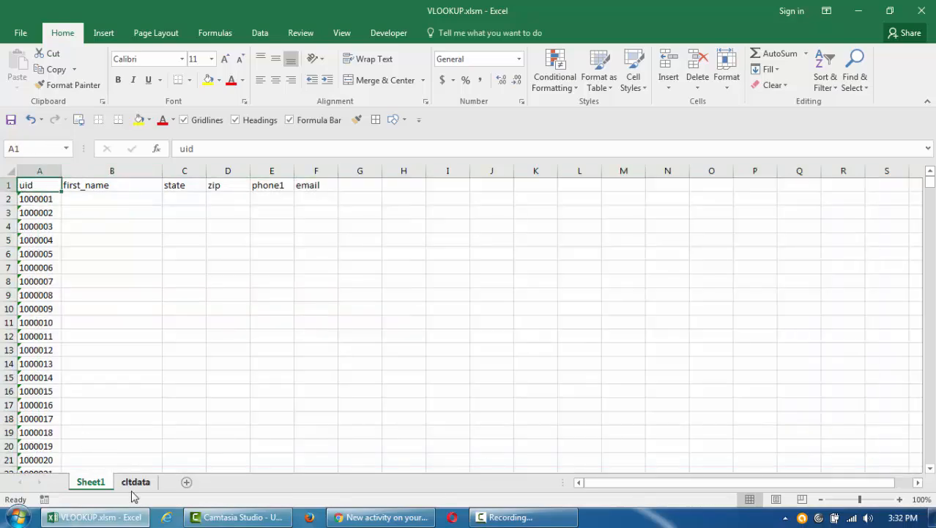
left_click(136, 482)
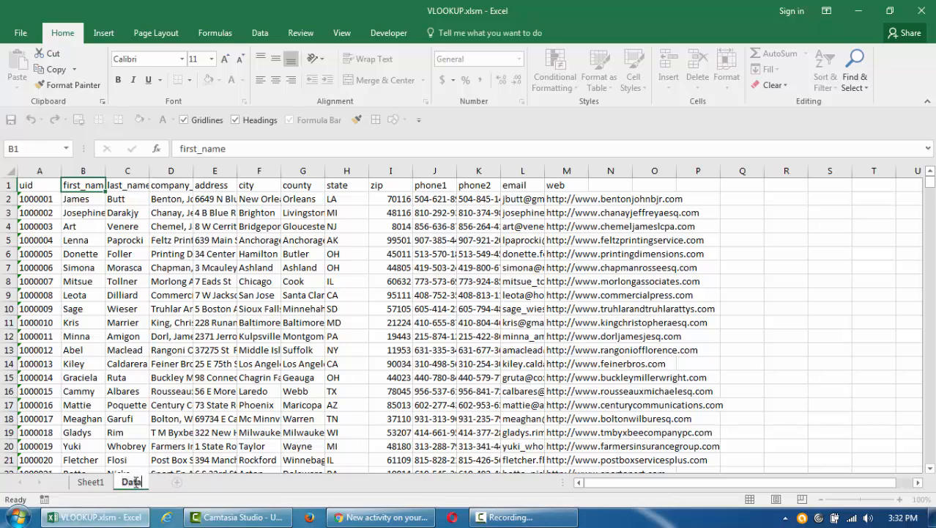
left_click(90, 481)
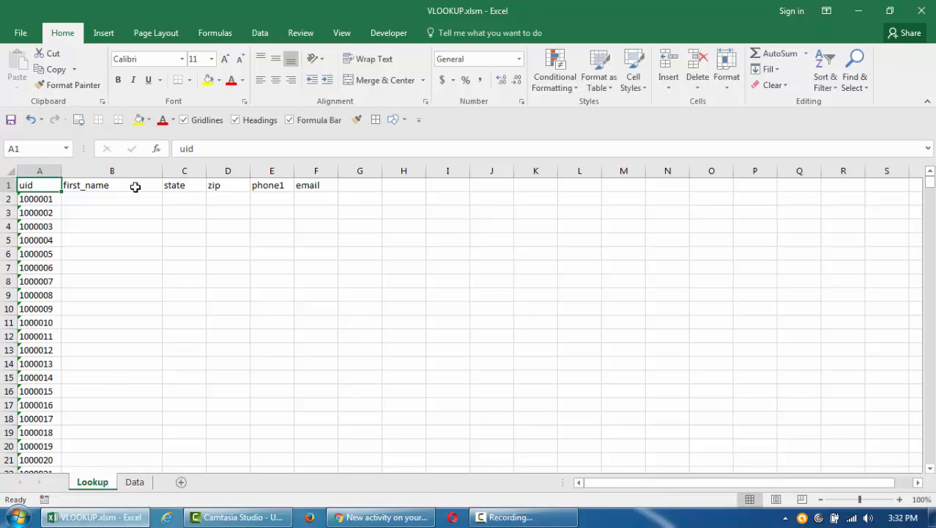
- Review the Data sheet's customer columns, then return to Lookup at uid 1000001
left_click(135, 482)
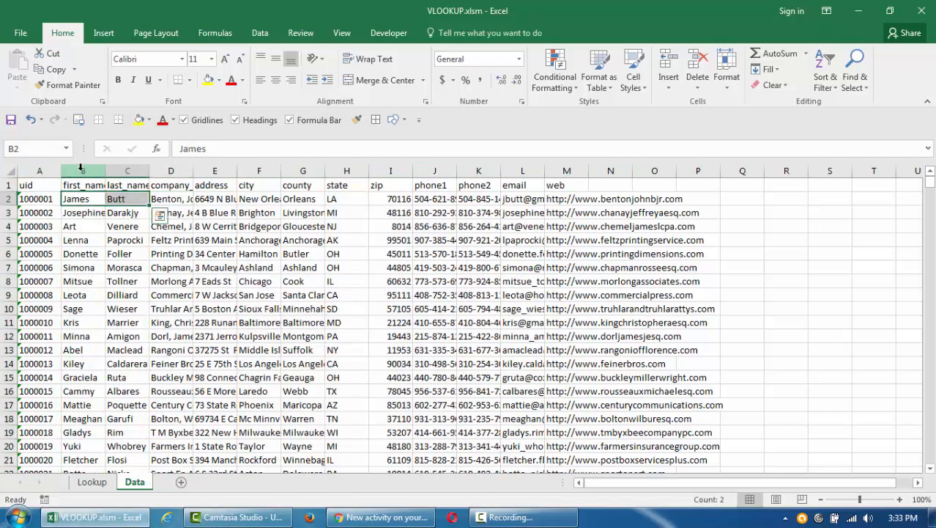
left_click(83, 170)
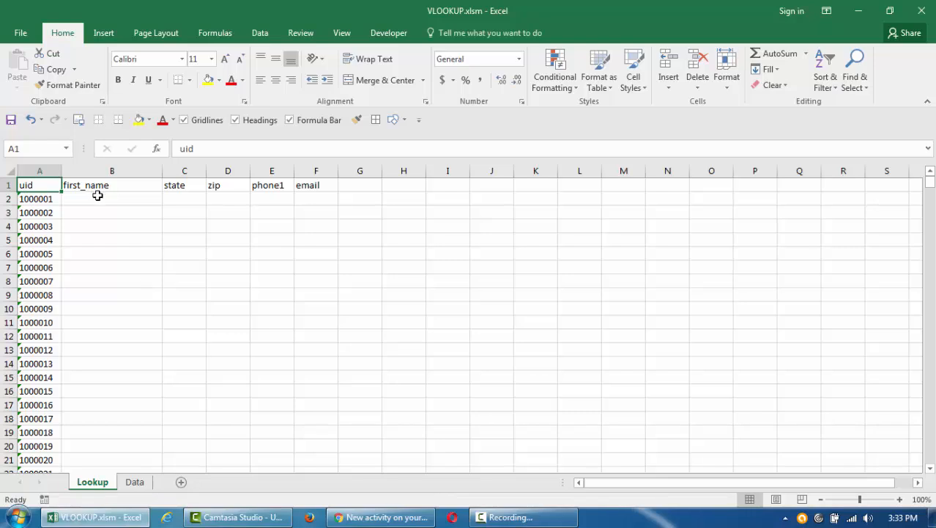
left_click(38, 199)
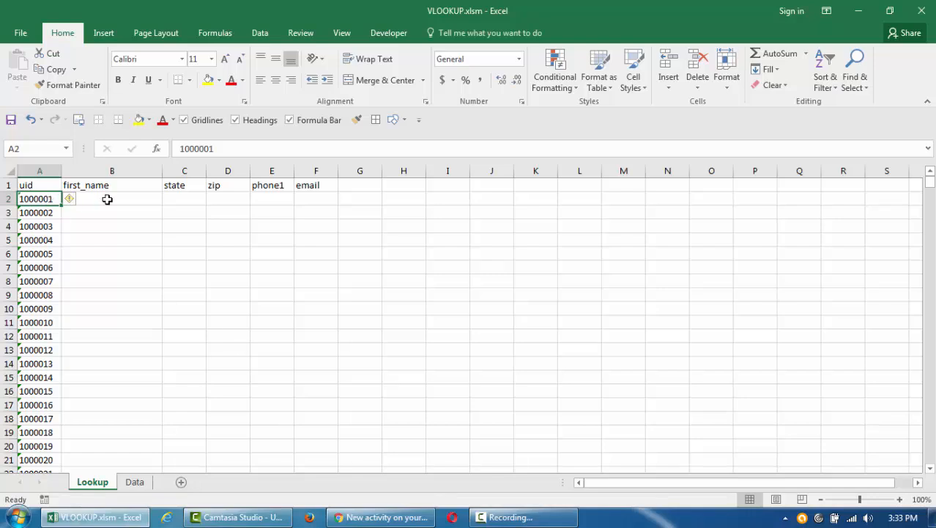
- Enter =VLOOKUP(A2,Data!$A$1:$M$501,2,0) in B2 to return James for uid 1000001
left_click(111, 199)
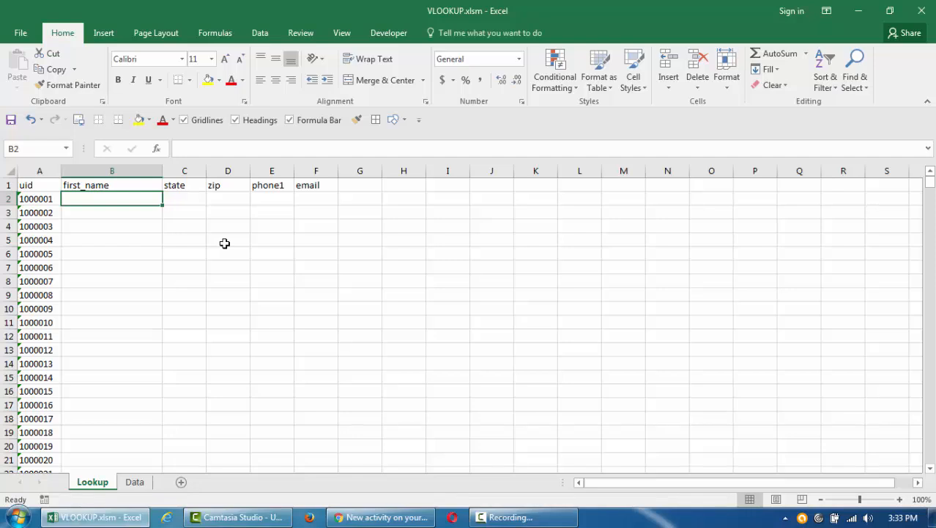
type("=vlook")
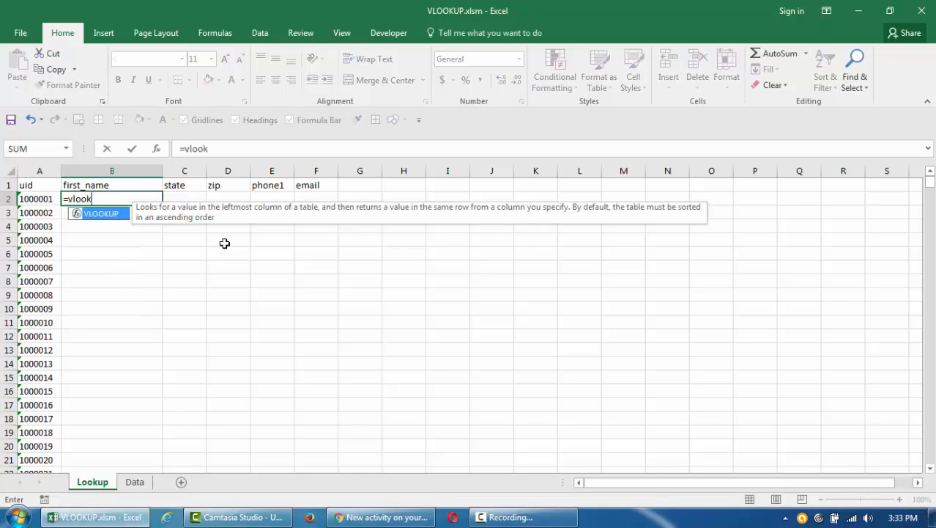
left_click(35, 199)
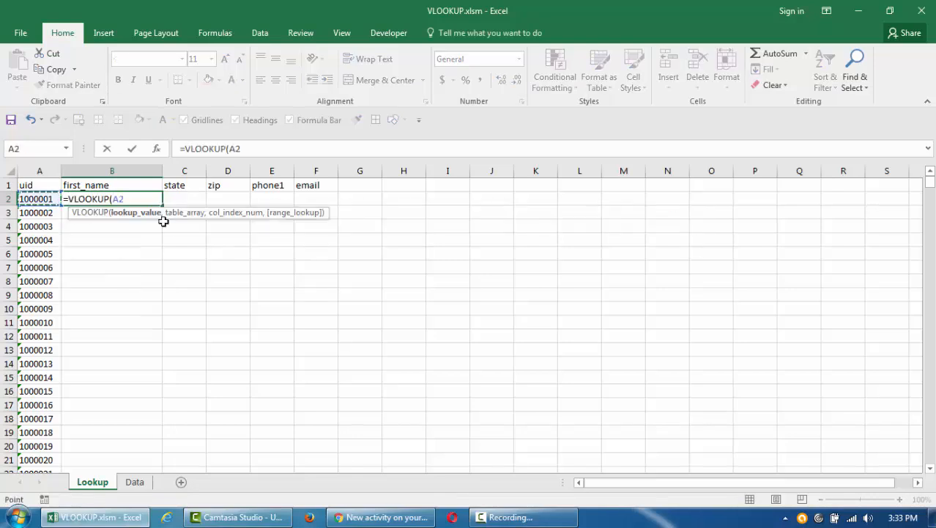
type(",")
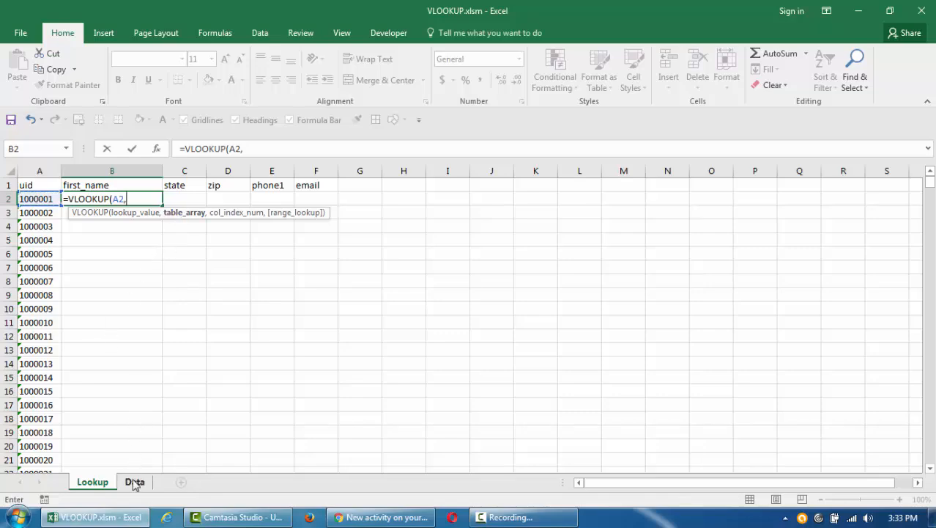
left_click(134, 481)
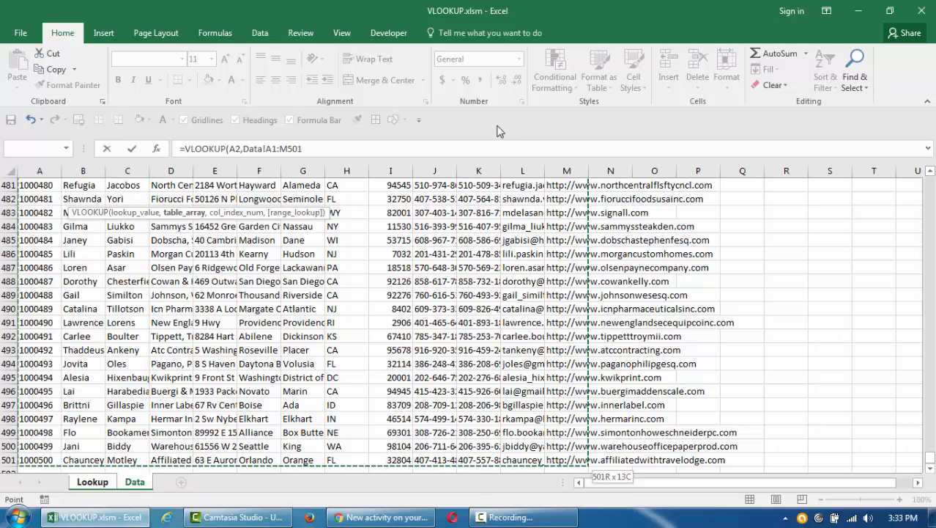
key("f4")
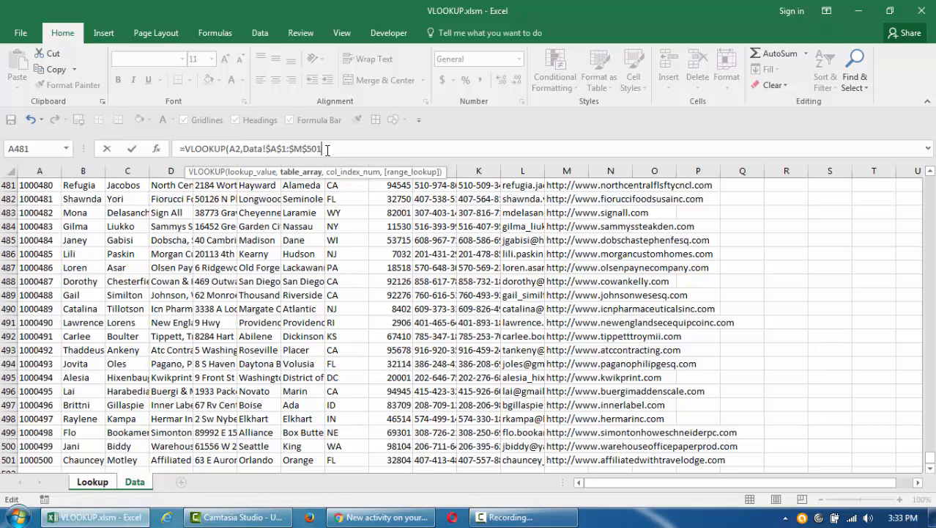
type(",2,0)")
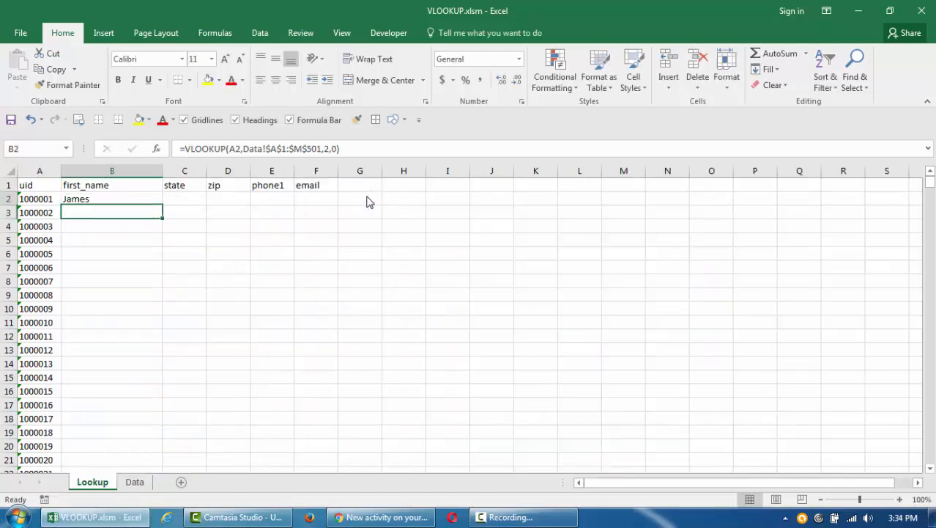
- Copy B2's VLOOKUP down column B so names like Josephine, Art and Lenna appear
left_click(111, 199)
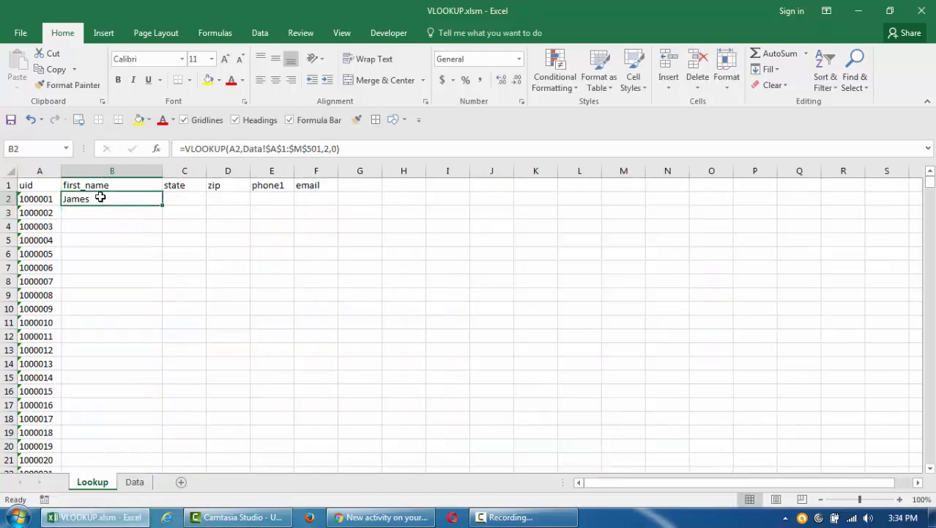
mouse_move(219, 181)
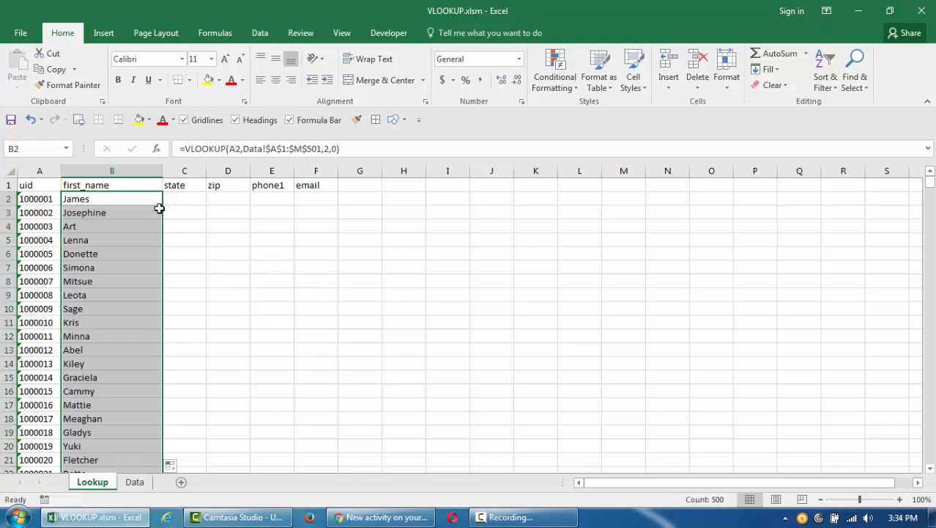
scroll("down", 3)
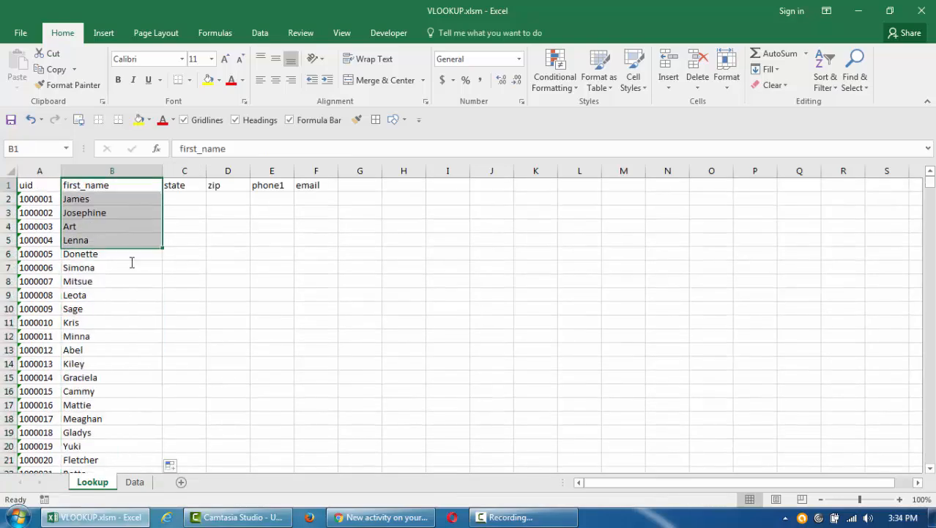
left_click(39, 184)
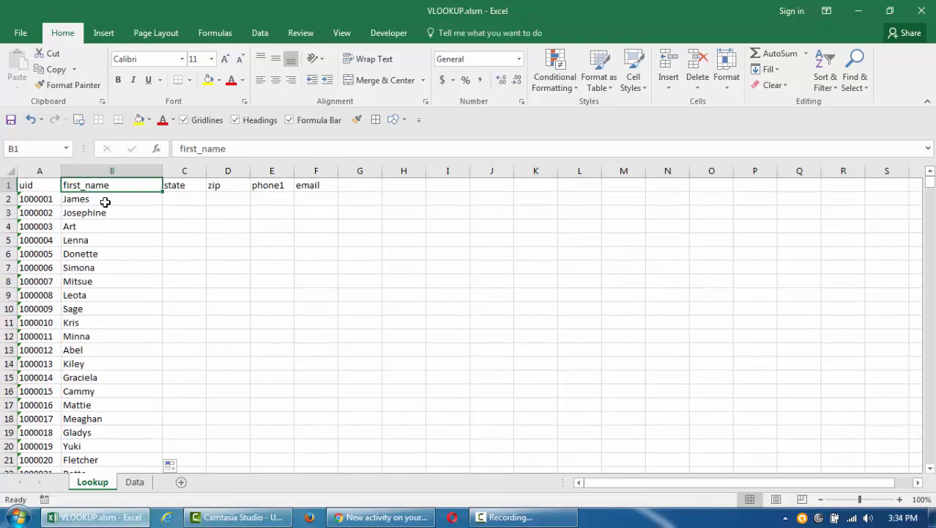
left_click(111, 199)
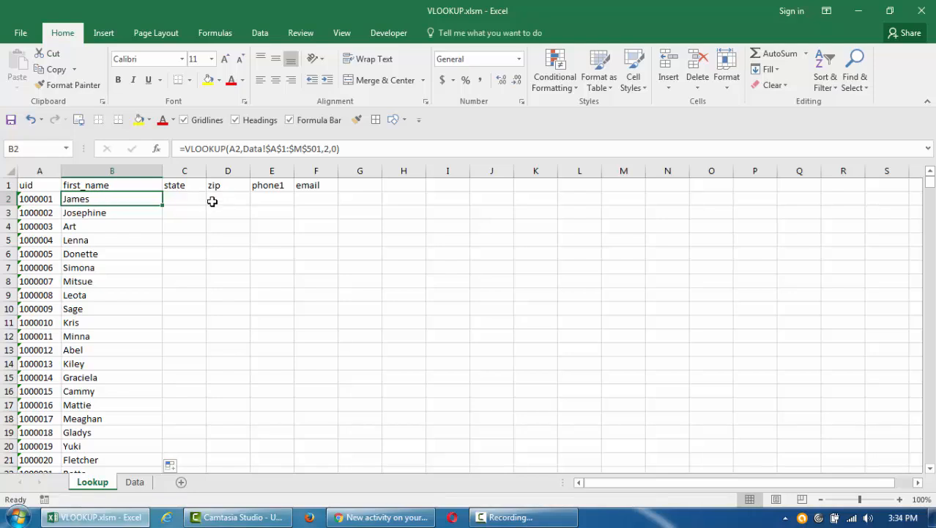
mouse_move(128, 198)
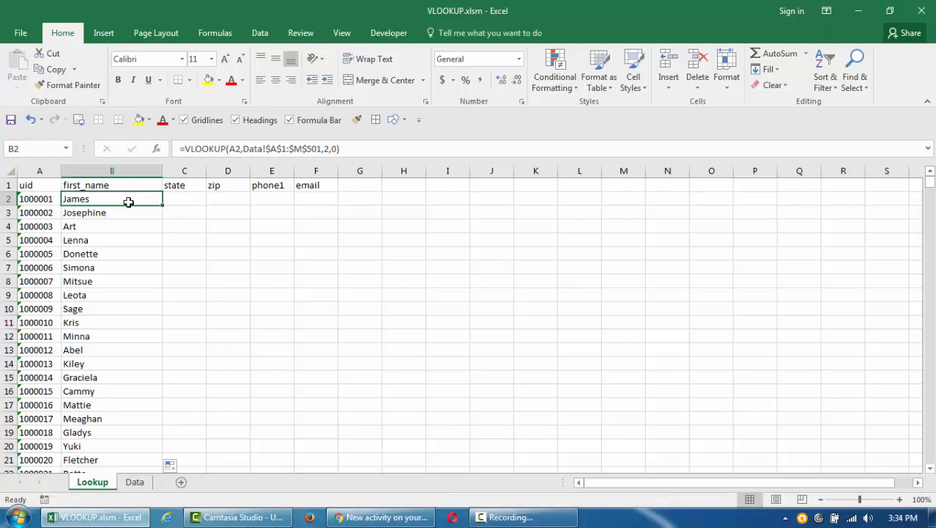
- Start recording a new macro named vlookuptest
left_click(45, 499)
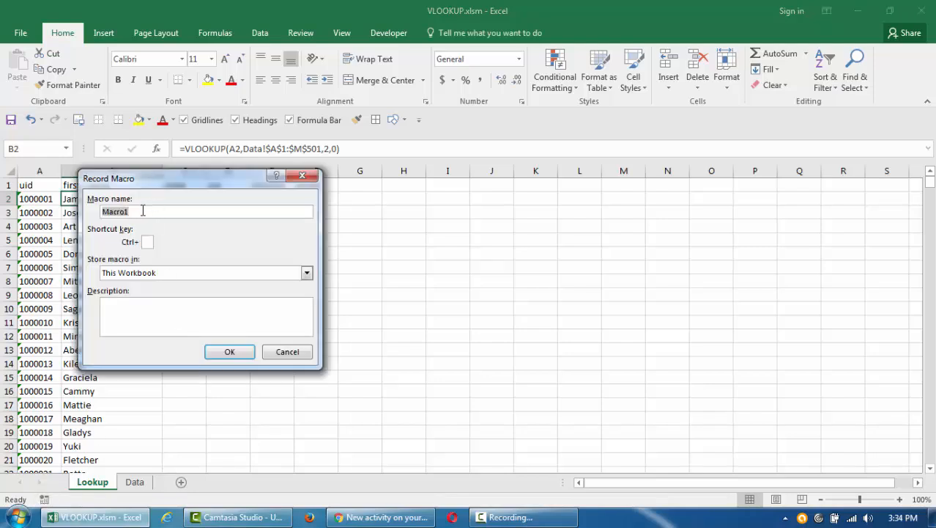
type("vlookup")
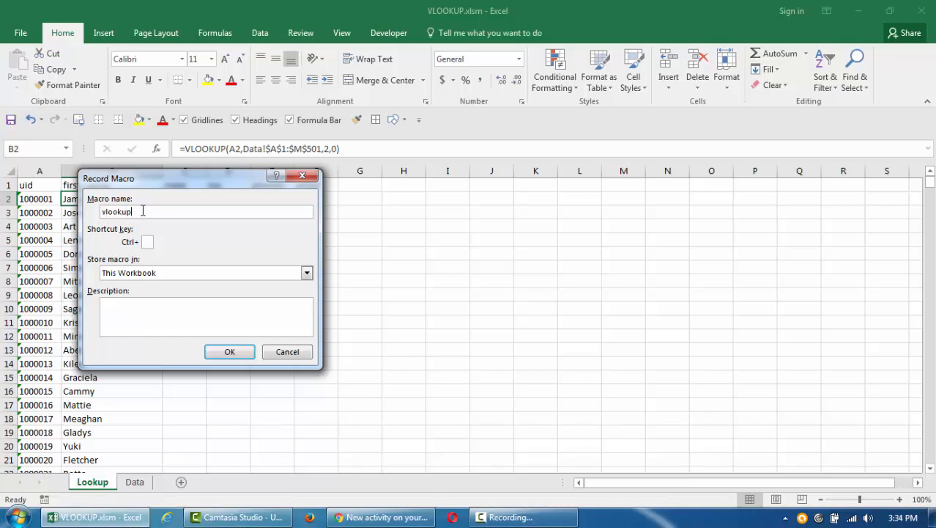
type("test")
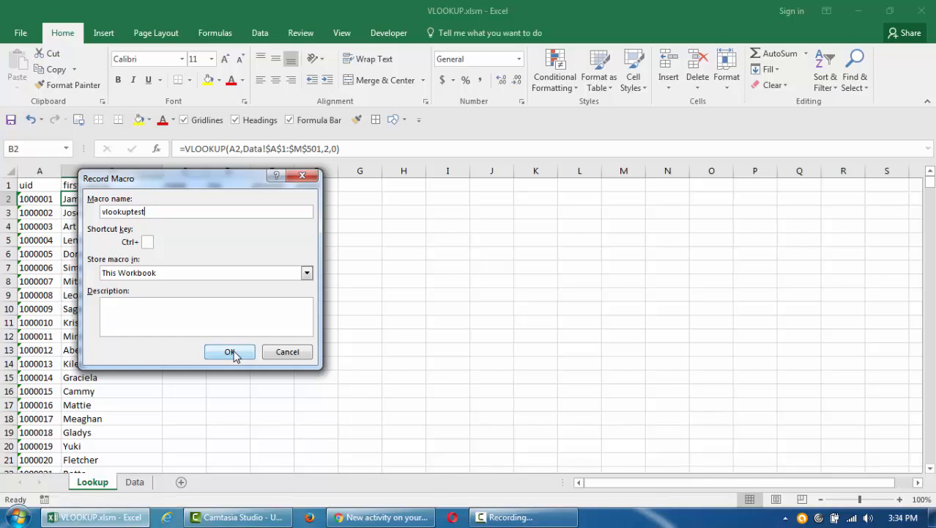
left_click(230, 351)
type("=VLOOKUP(")
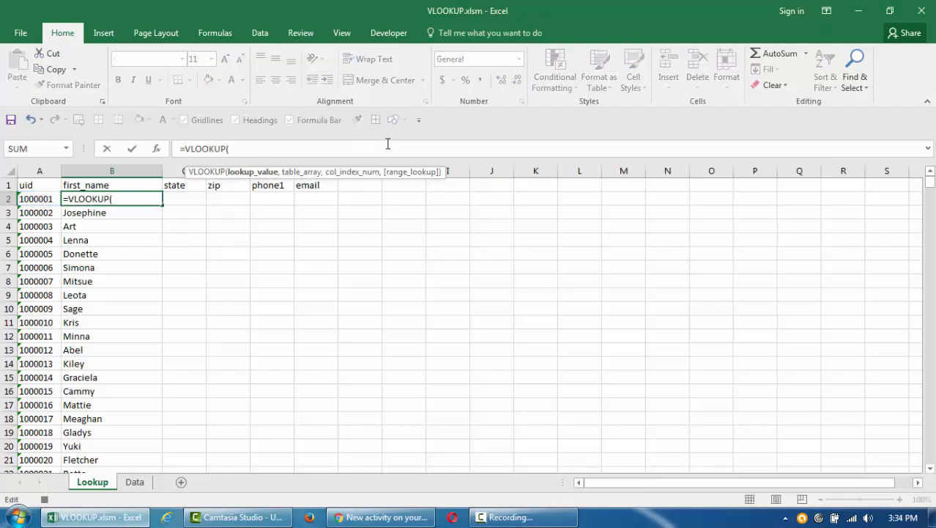
- Re-enter =VLOOKUP(A2,Data!$A$1:$M$501,2,0) in B2 while recording, returning James
left_click(40, 198)
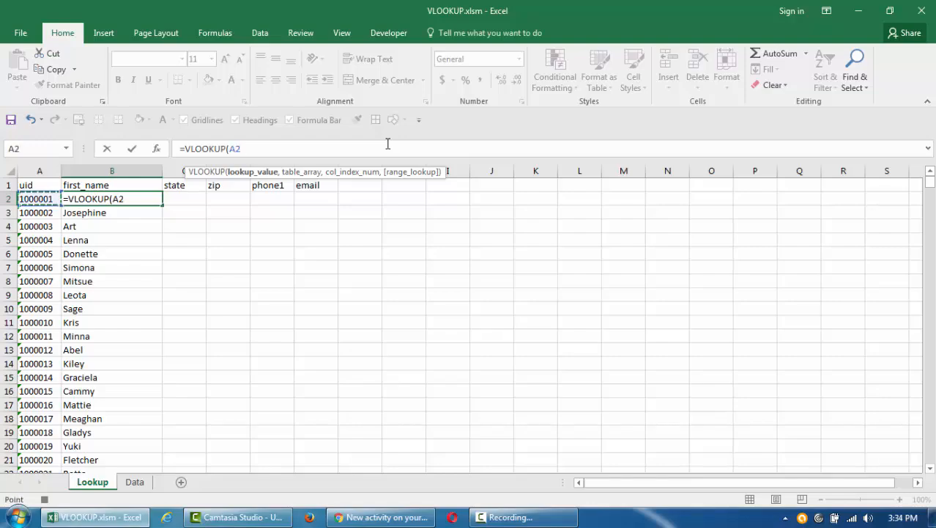
type(",Data!$A$1:$M$501")
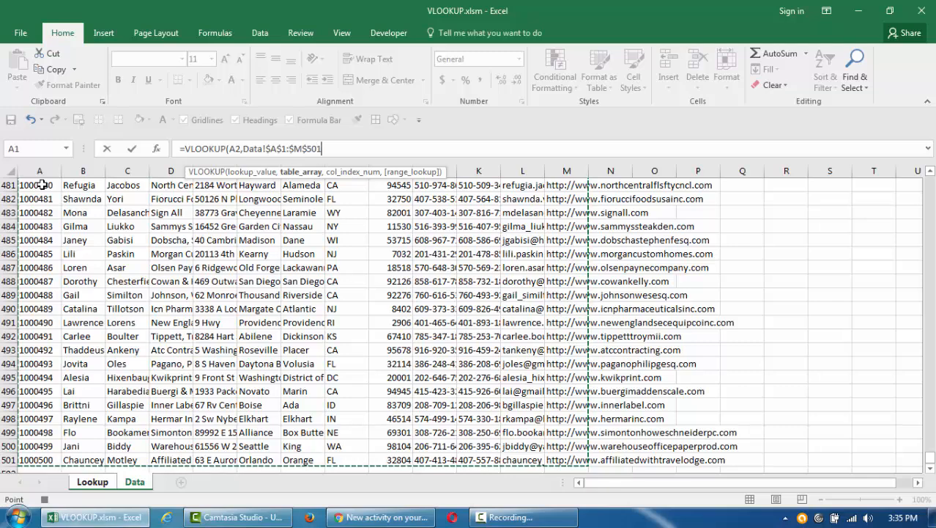
type(",2")
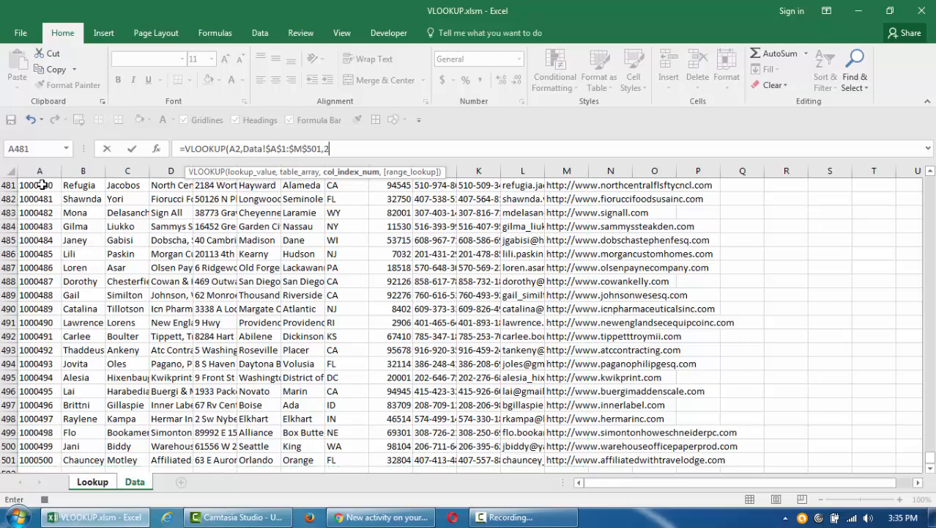
type(",0)")
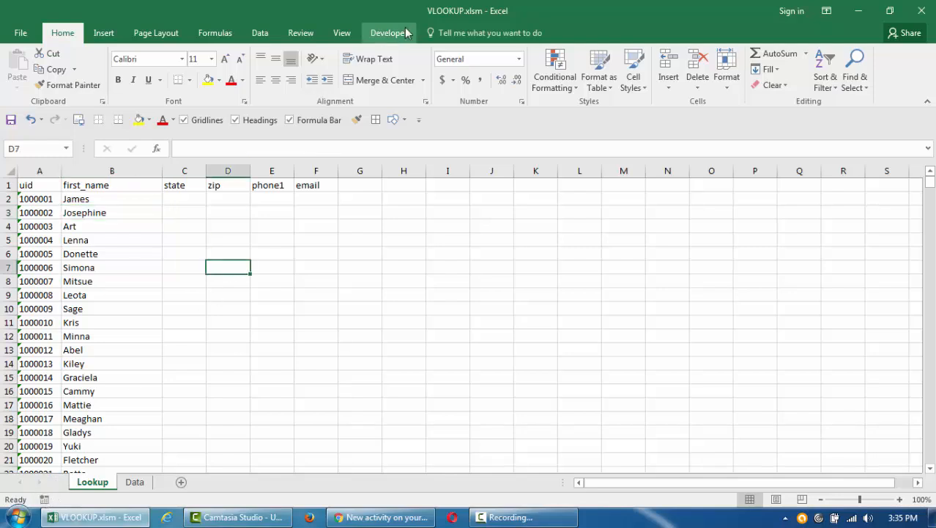
- Open Module1 in the VBA editor and select the recorded VLOOKUP formula string
left_click(388, 32)
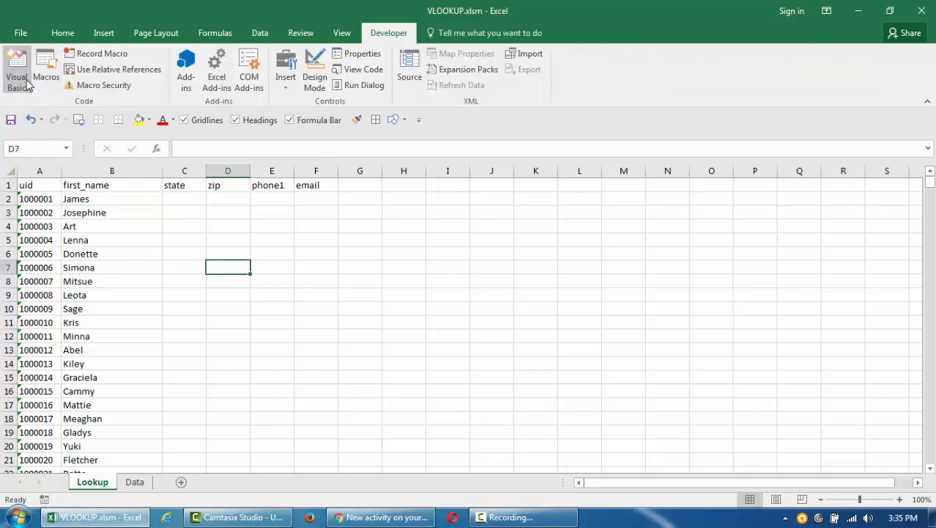
left_click(16, 70)
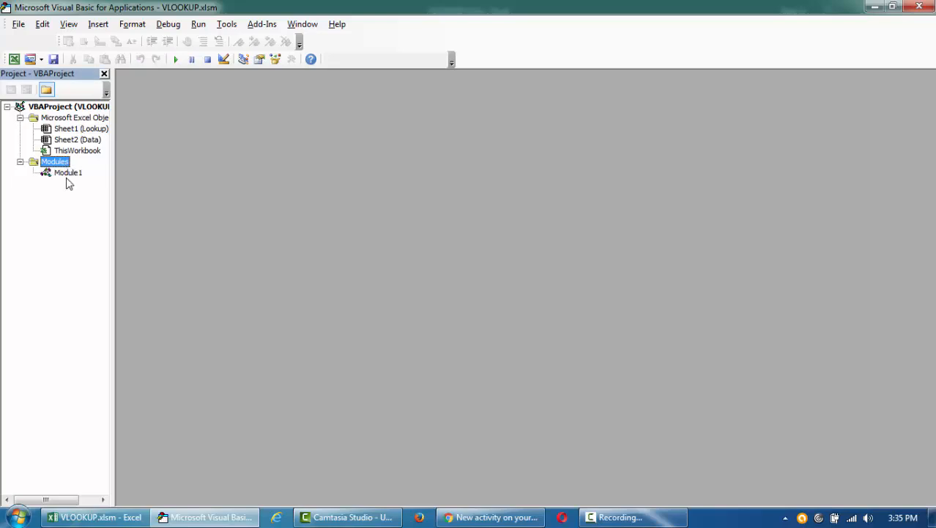
double_click(68, 172)
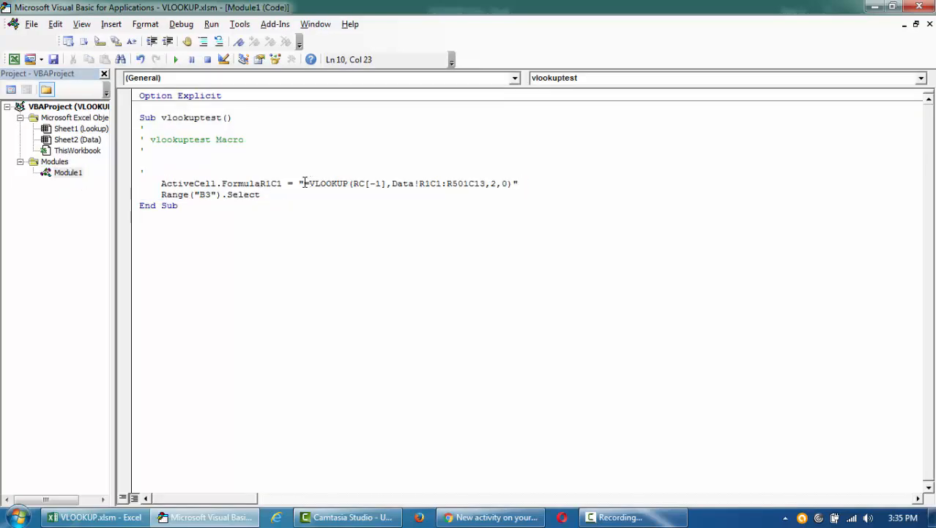
left_click_drag(300, 183, 515, 184)
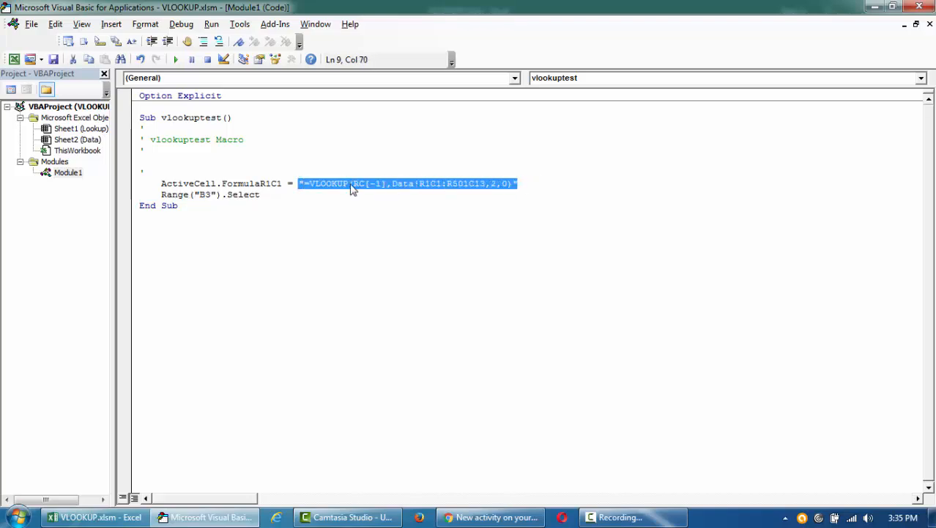
- Make the macro target Range("B2:B501") and remove the Range("B3").Select line
left_click(262, 183)
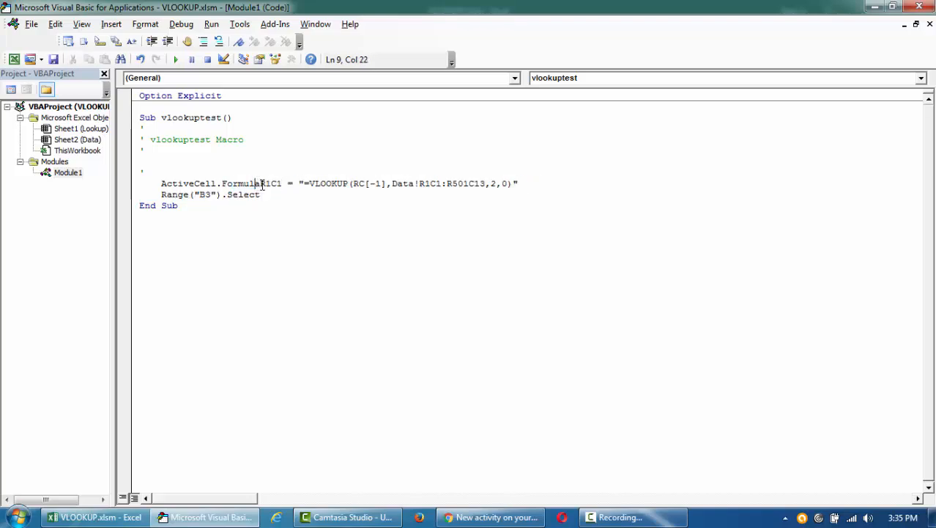
left_click(299, 184)
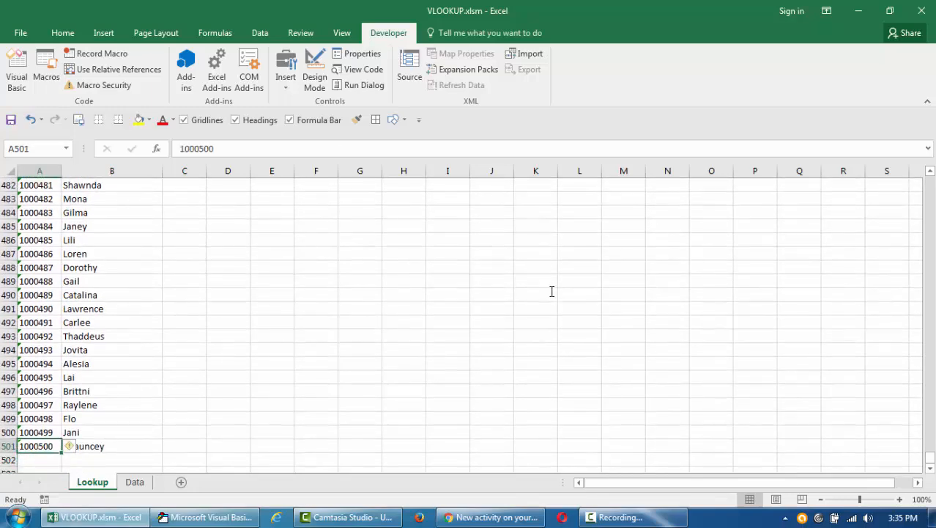
left_click(206, 516)
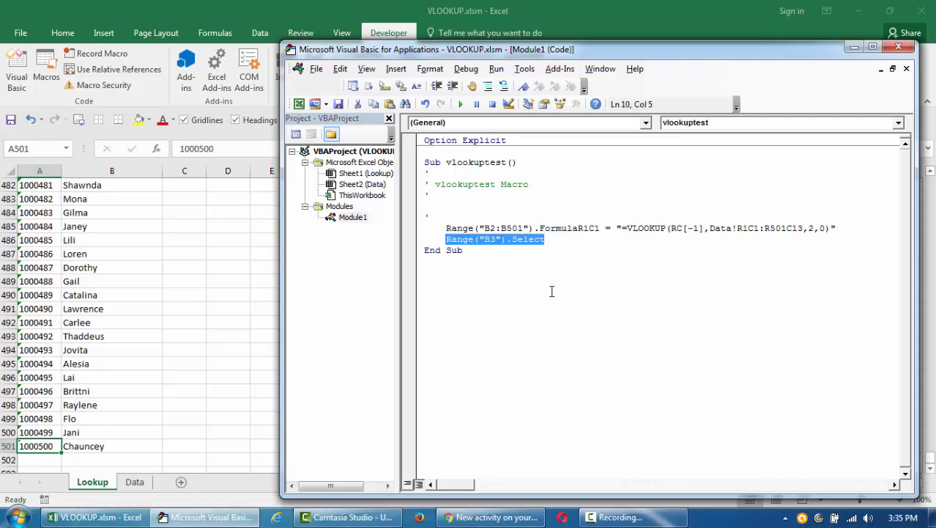
left_click(93, 517)
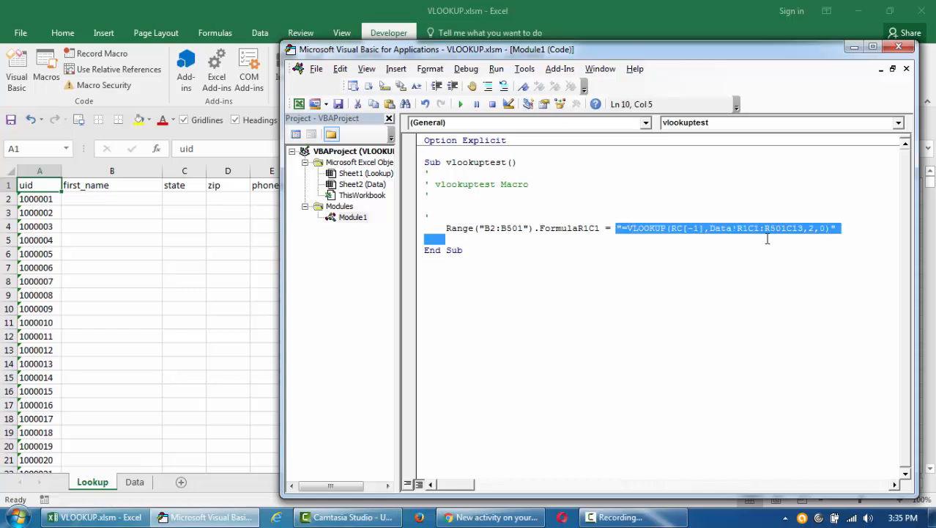
mouse_move(462, 104)
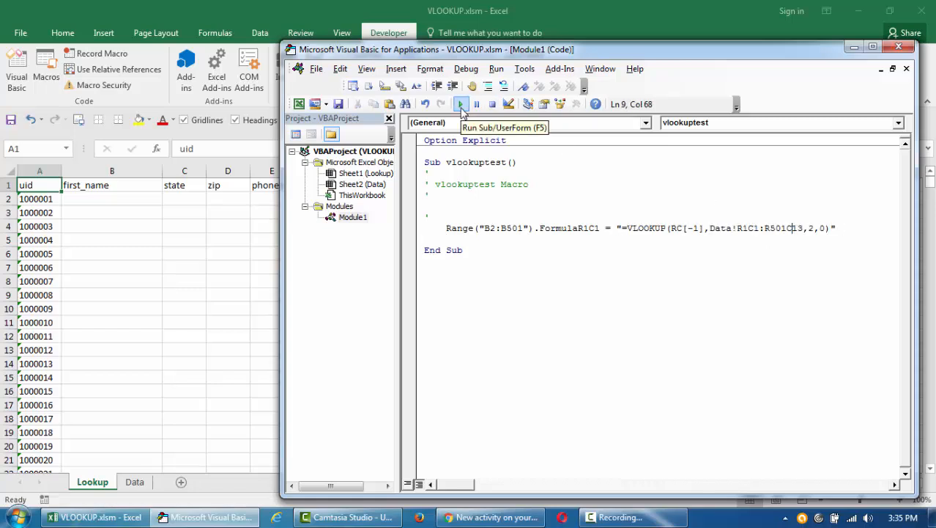
- Run vlookuptest and enter =VLOOKUP(A13,Data!$A$1:$M$501,2,0) in a first-name cell
left_click(462, 104)
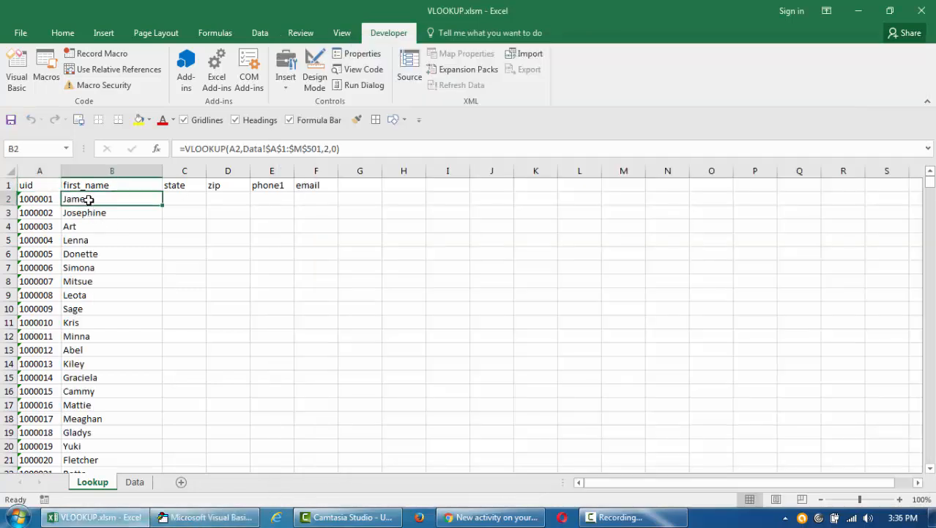
left_click(111, 185)
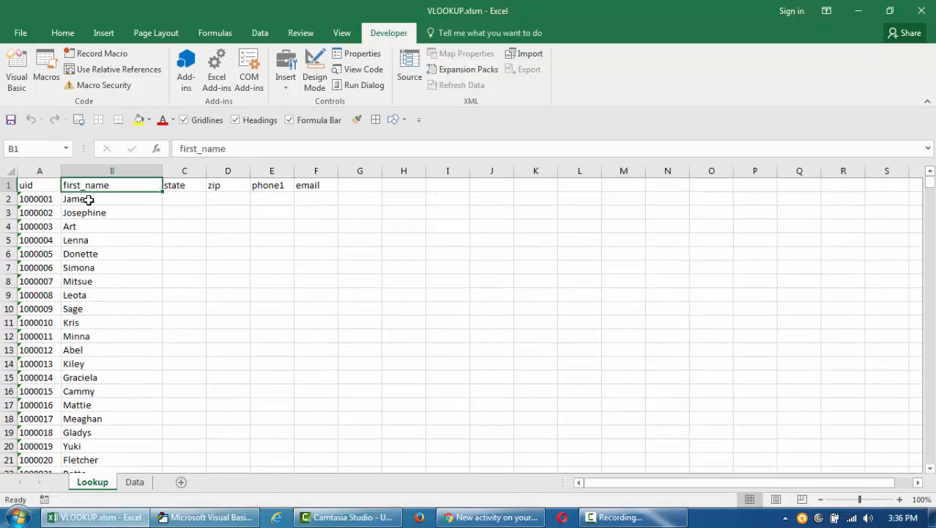
type("=VLOOKUP(A13,Data!$A$1:$M$501,2,0)")
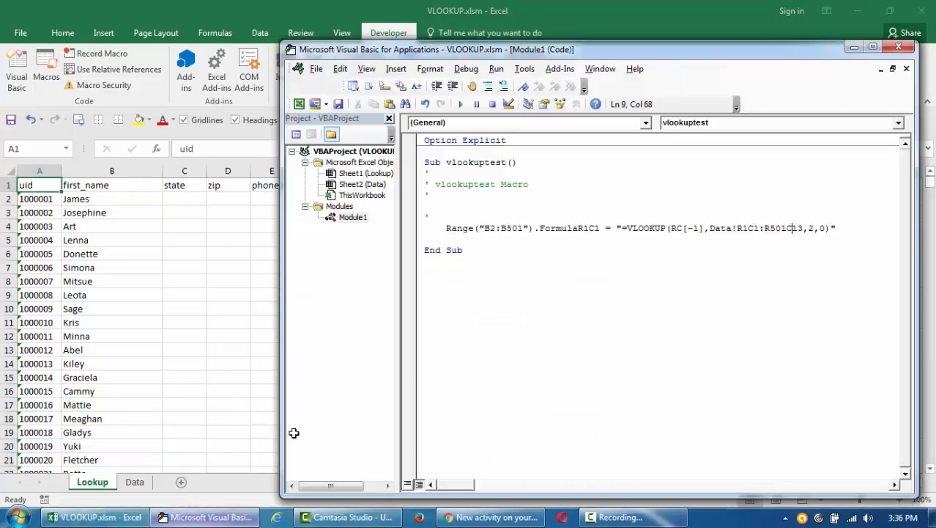
- Copy B2's A1-style formula into the macro and add a Range("B2:B501").Formula line
left_click(524, 228)
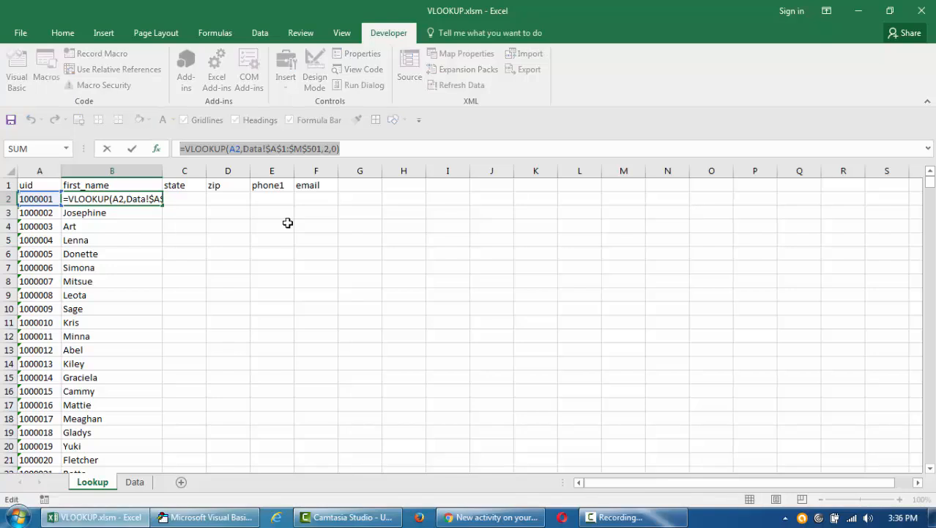
left_click(234, 148)
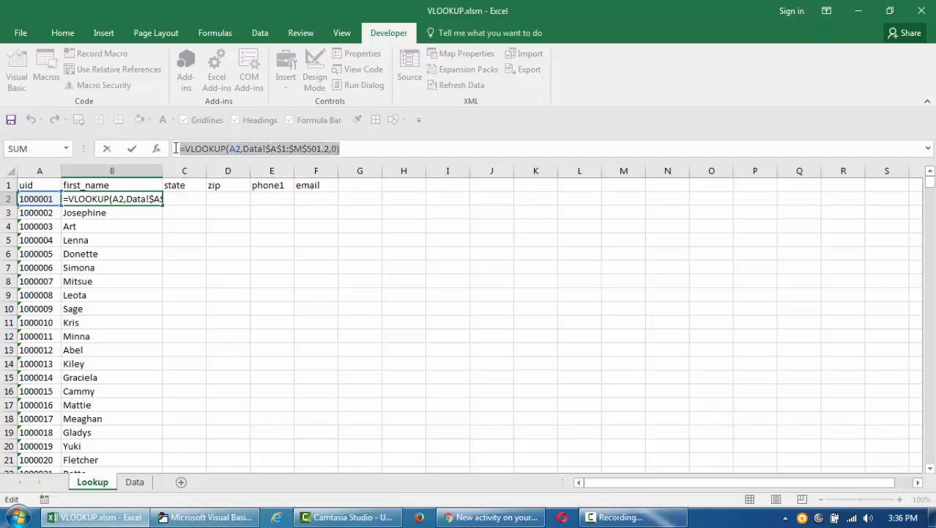
key("Enter")
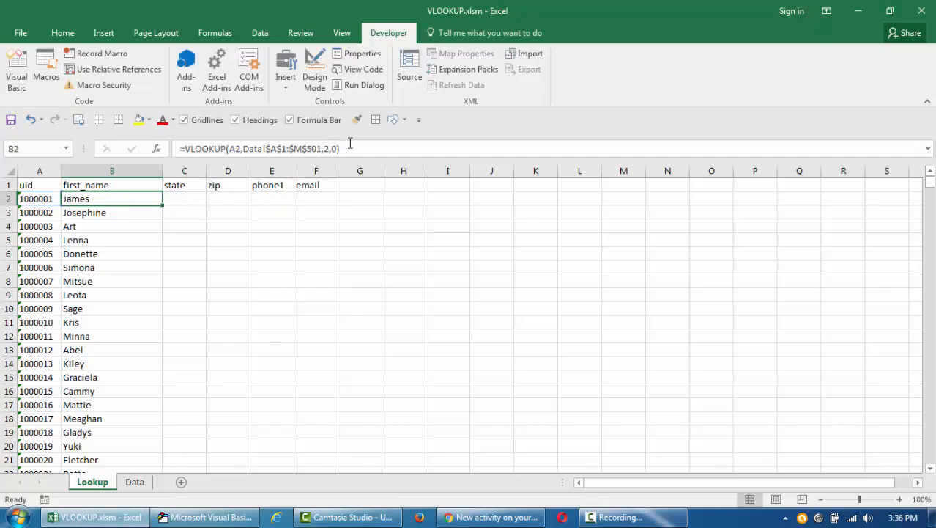
mouse_move(372, 225)
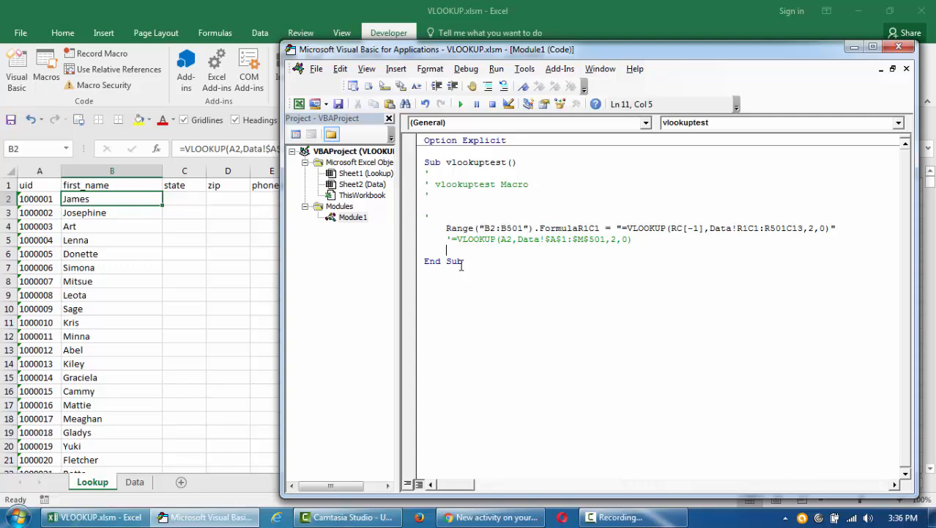
type("Range(\"B2:B501\").formula =")
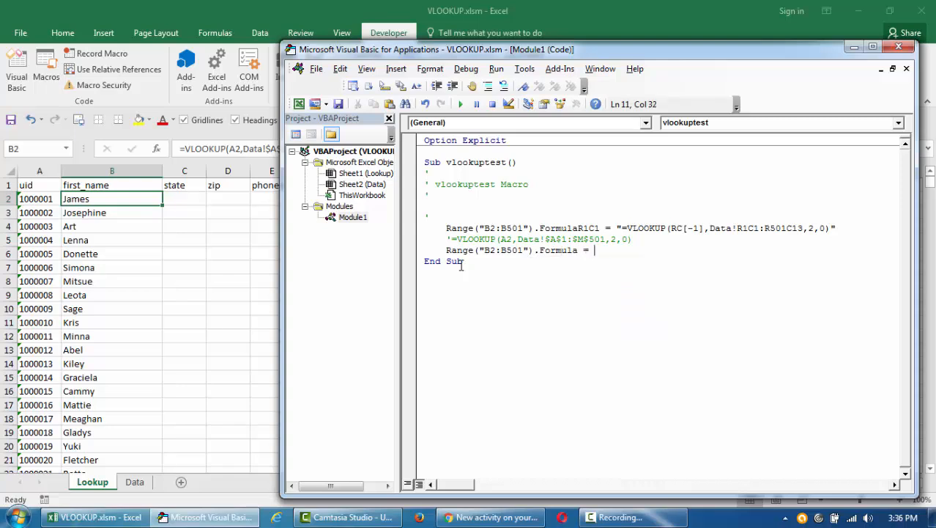
type("\"")
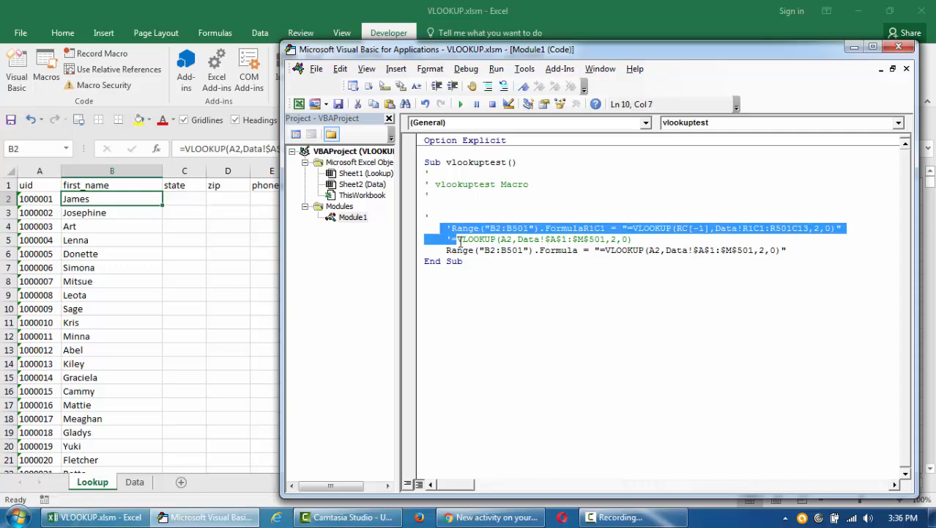
- Comment out the R1C1 lines, rerun vlookuptest, and check the refilled first names
left_click(93, 517)
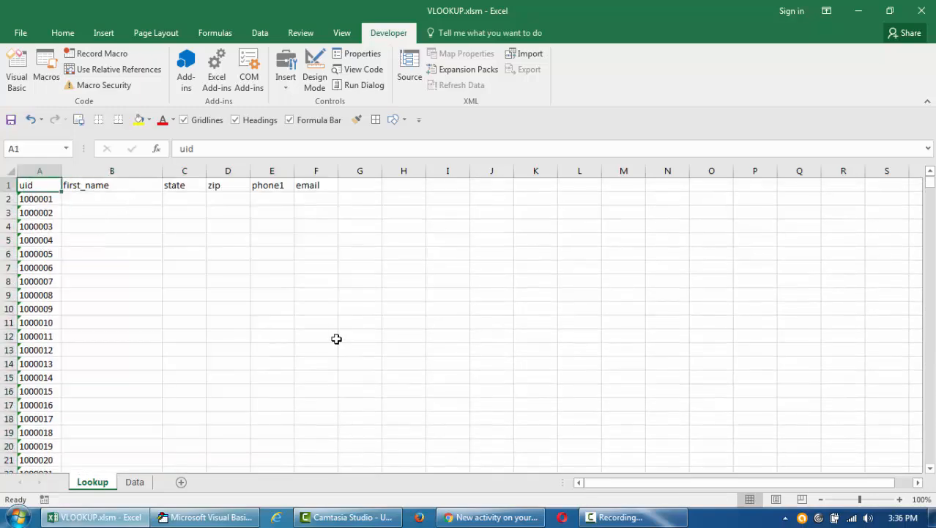
left_click(205, 516)
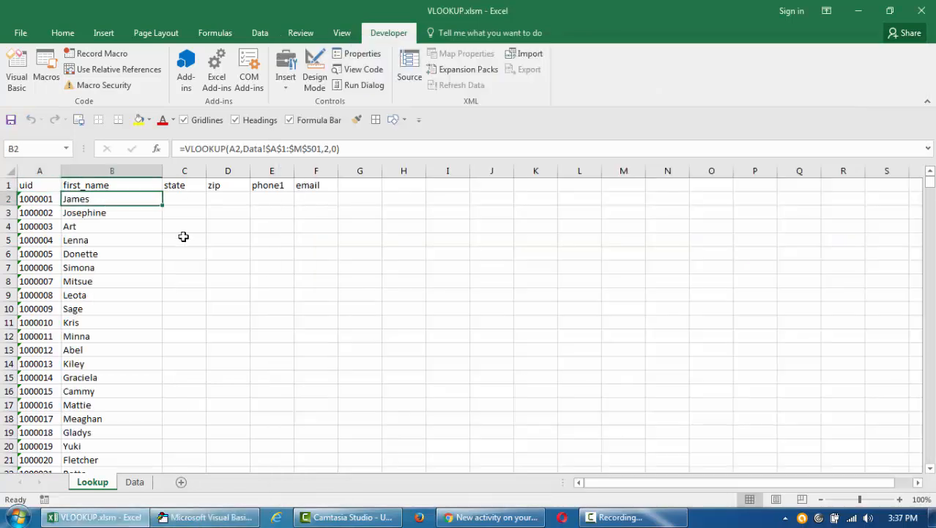
double_click(111, 266)
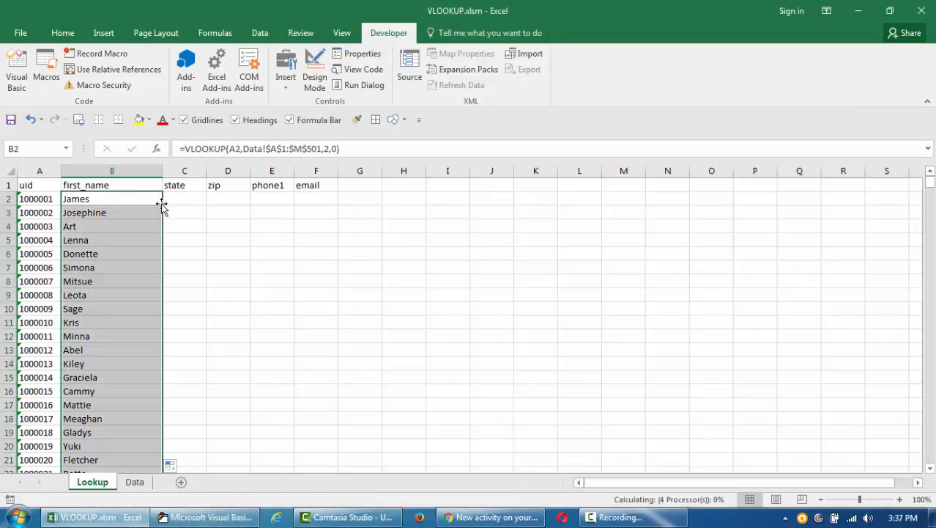
left_click(205, 516)
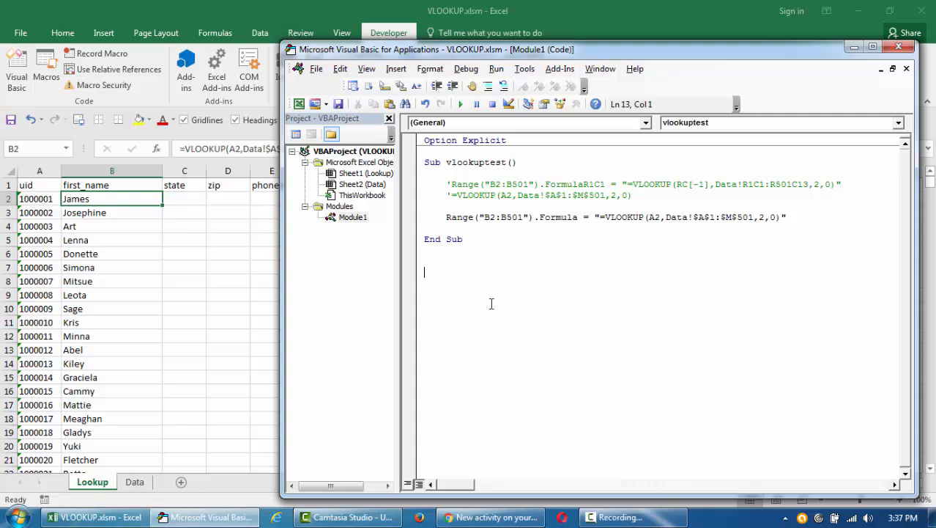
- Declare Sub VBA_test_Vlookup below vlookuptest and begin a Dim statement
type("sub")
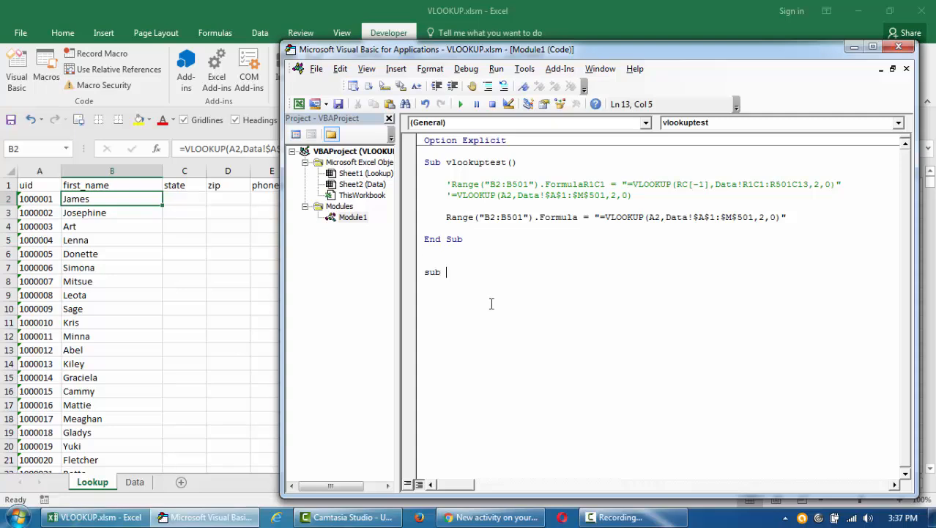
type("VBA_")
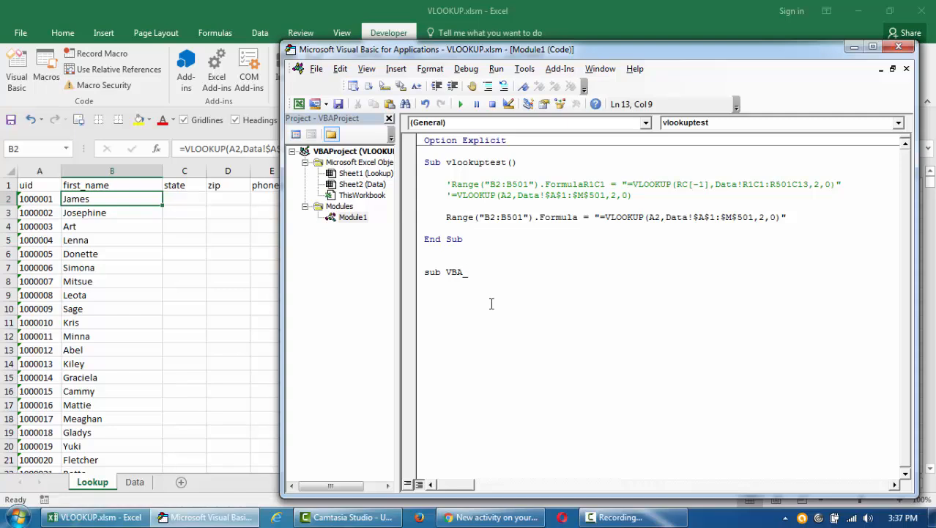
type("test_")
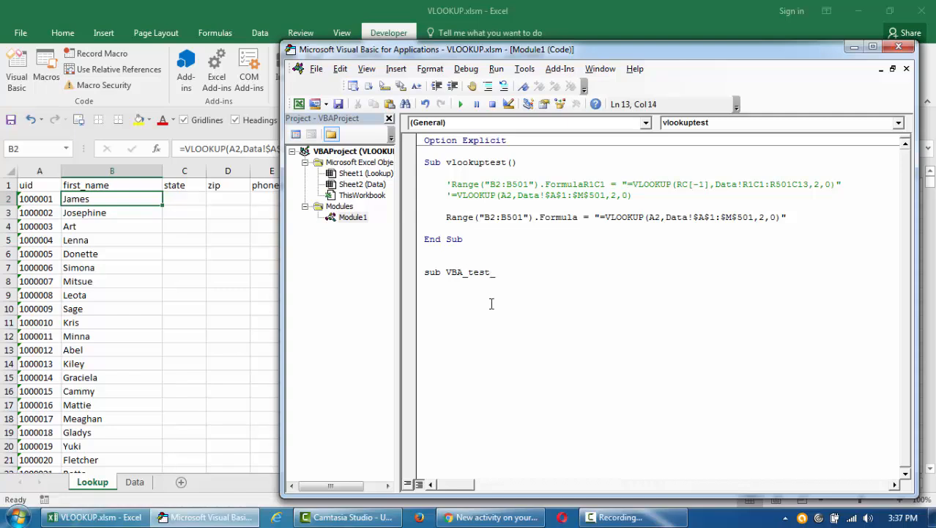
type("Vlo")
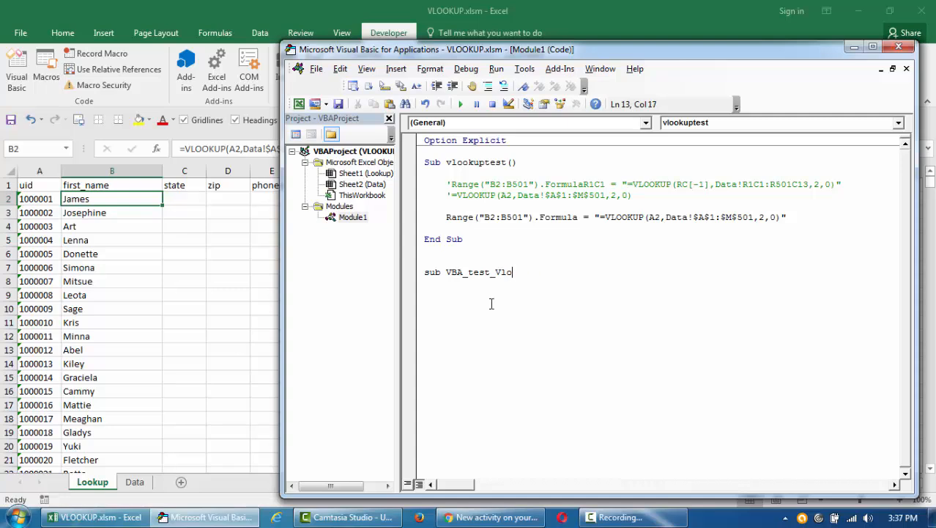
key("enter")
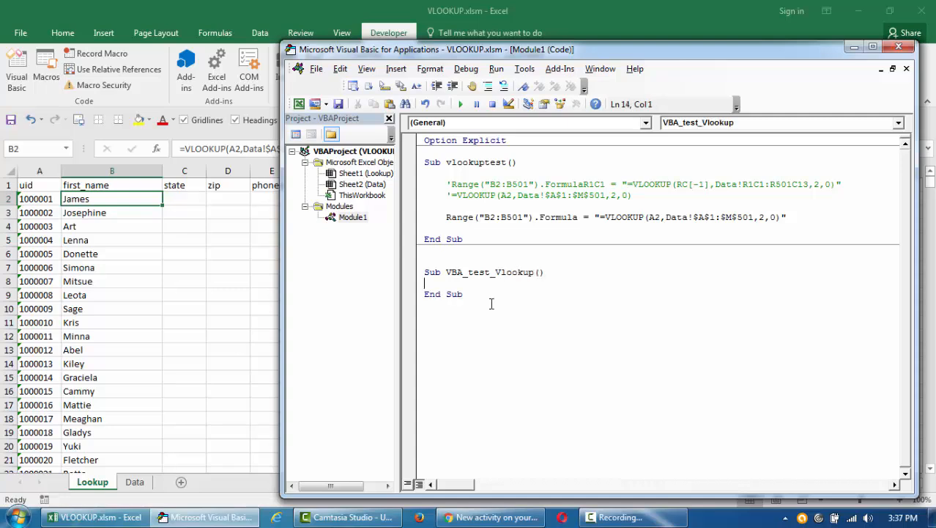
type("dim")
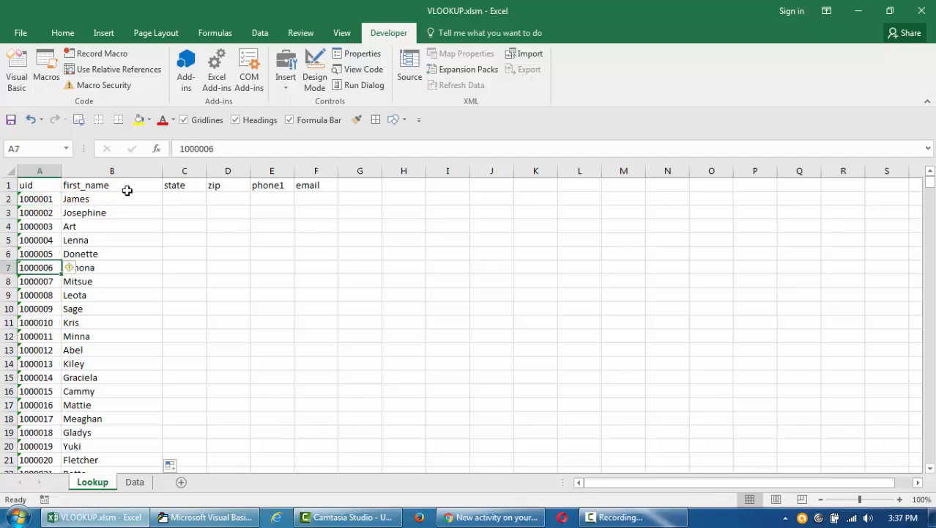
mouse_move(342, 208)
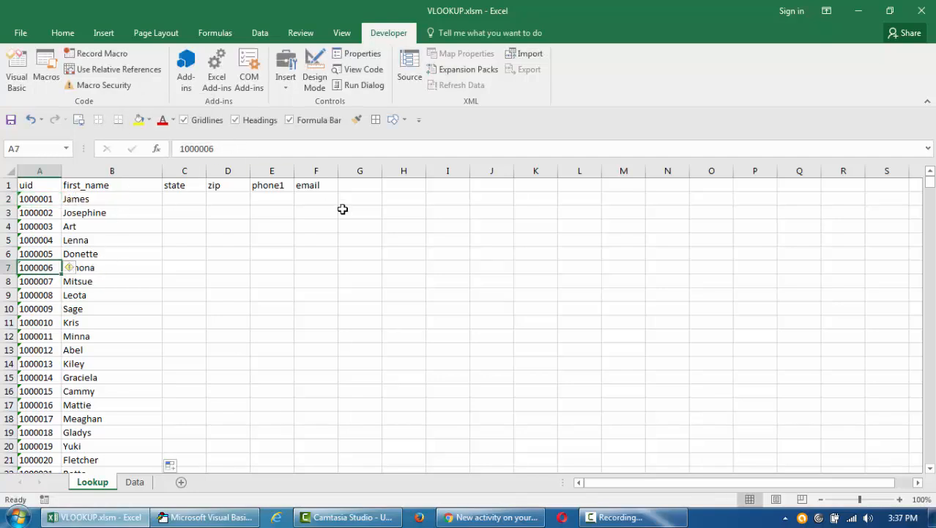
- Declare string variables for the uid and set the uid to 1000006
type("dim")
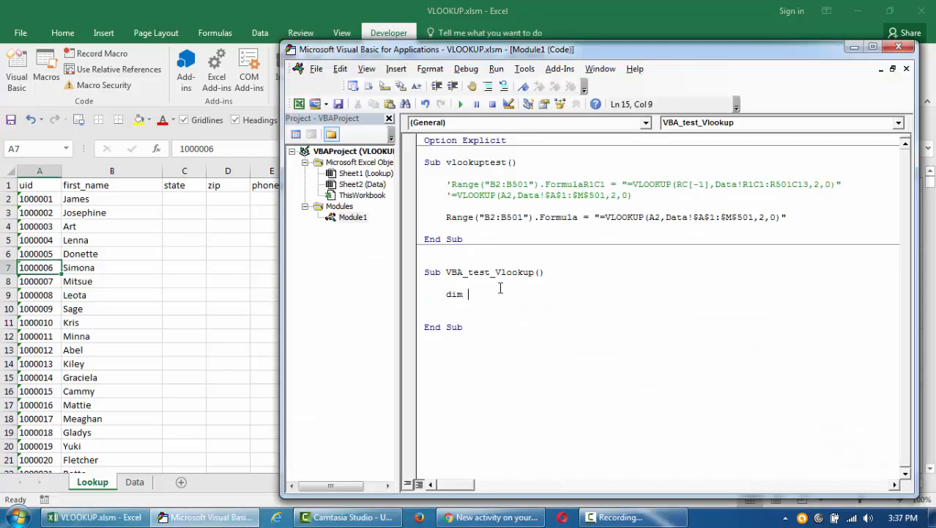
type("myuid")
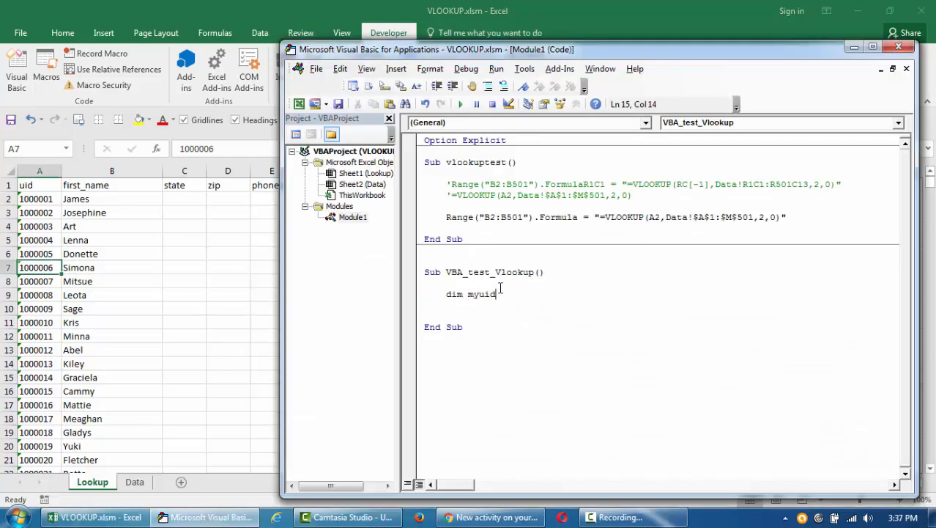
type("str as a")
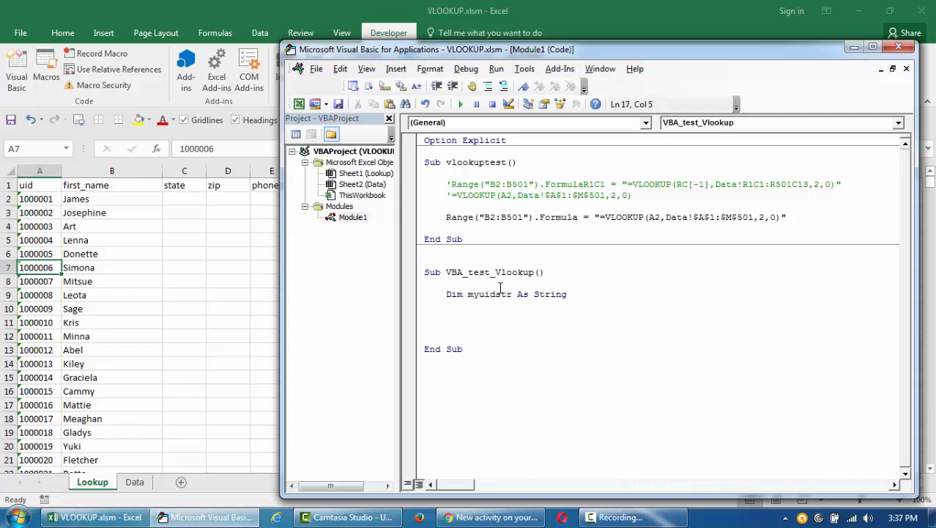
type("x = 1000006\"")
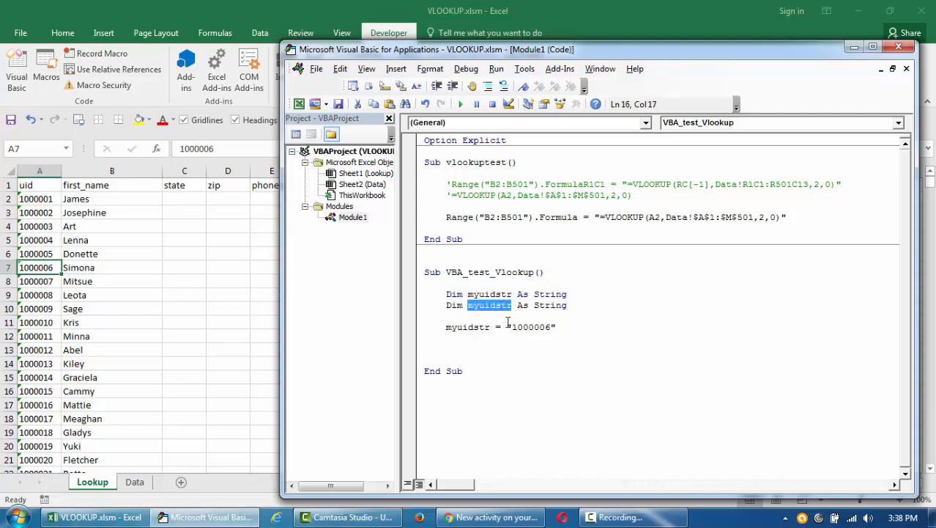
- Declare firstNameStr as a String and begin its assignment line
type("firstNameS")
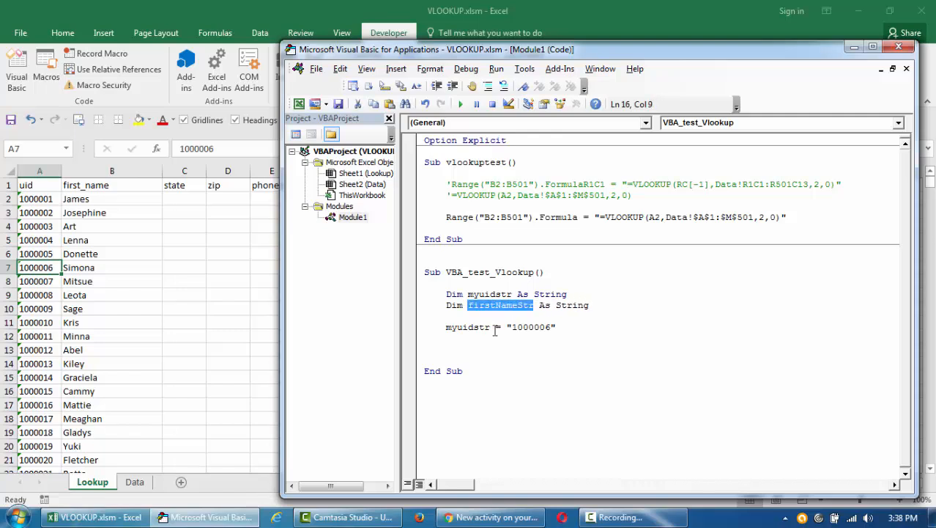
type("firstNameStr")
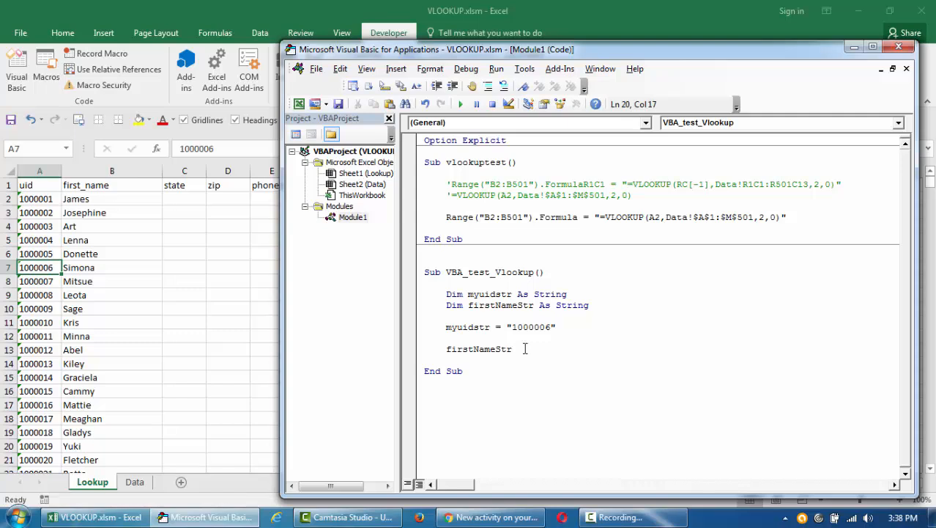
type("=")
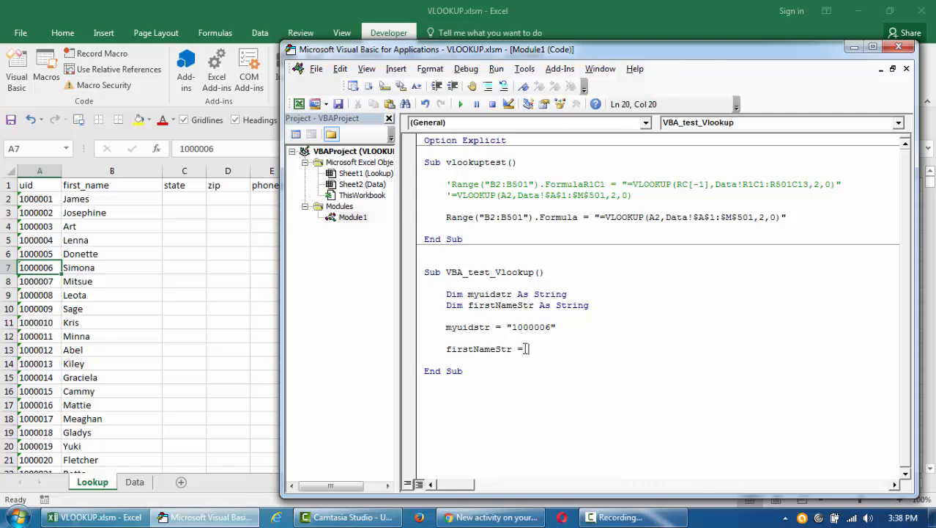
type("appli")
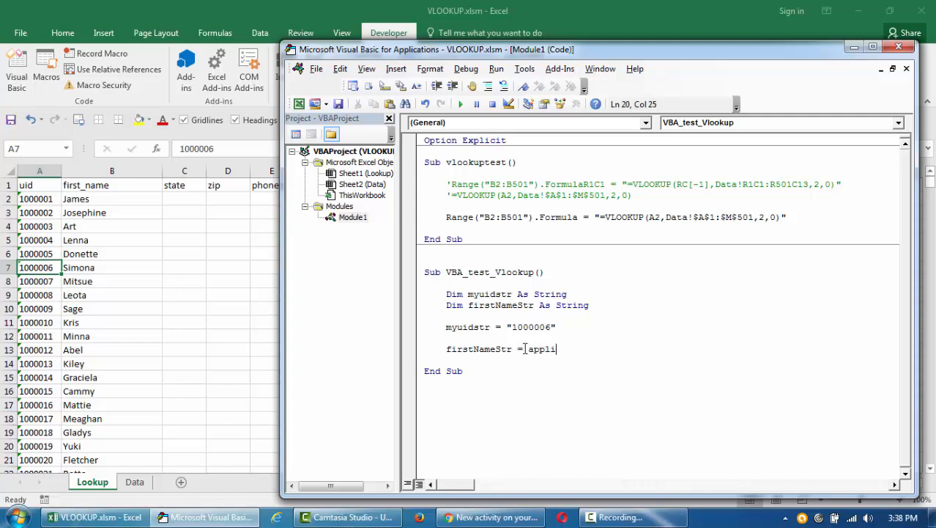
key("BackSpace")
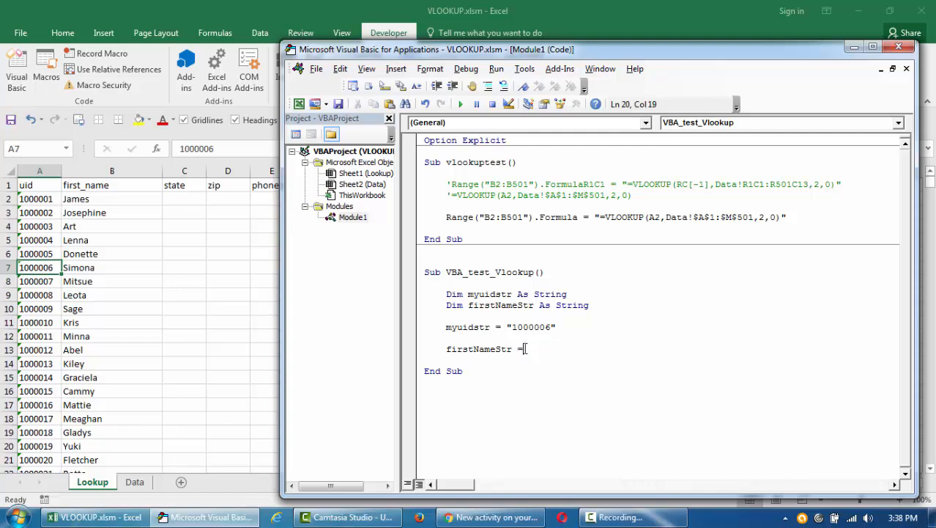
- Start firstNameStr = Application.WorksheetFunction.VLookup with myuidstr as the lookup value
type("application")
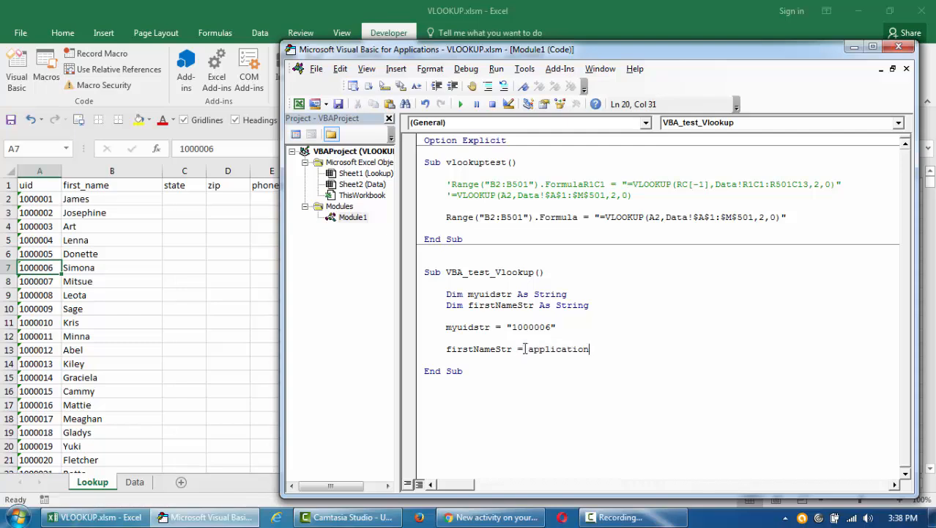
type(".worksheetFunction.vloo")
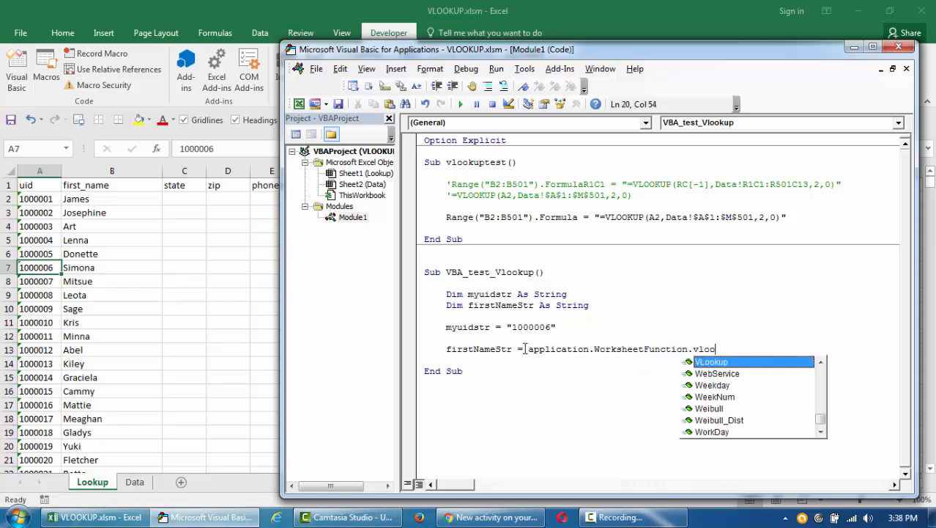
left_click(96, 516)
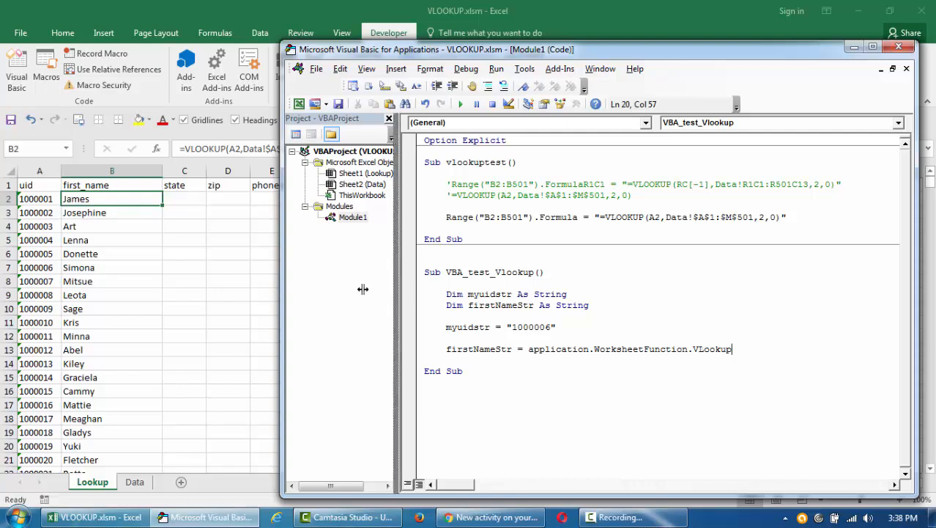
type("(")
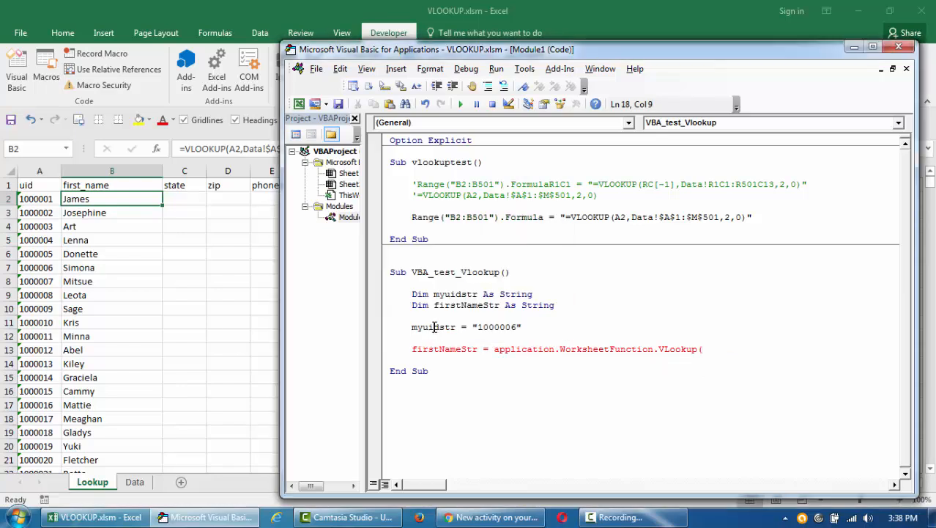
type("myuidstr")
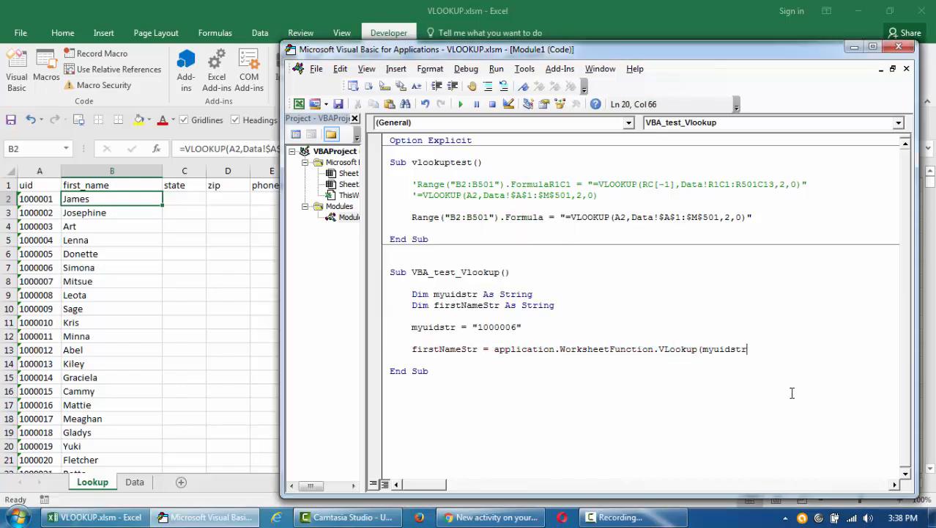
type(",")
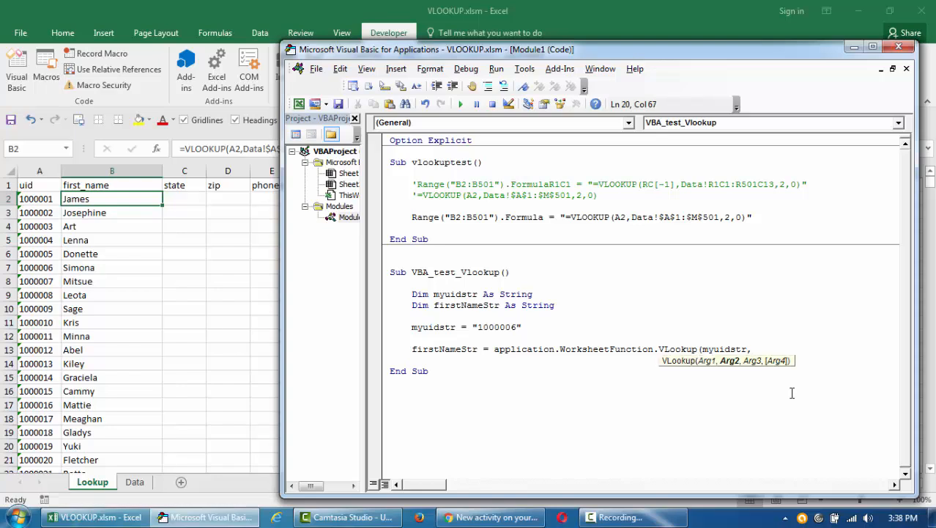
- Finish the VLookup arguments with Range("A1:M501"), column 2 and exact match 0
type("sheets")
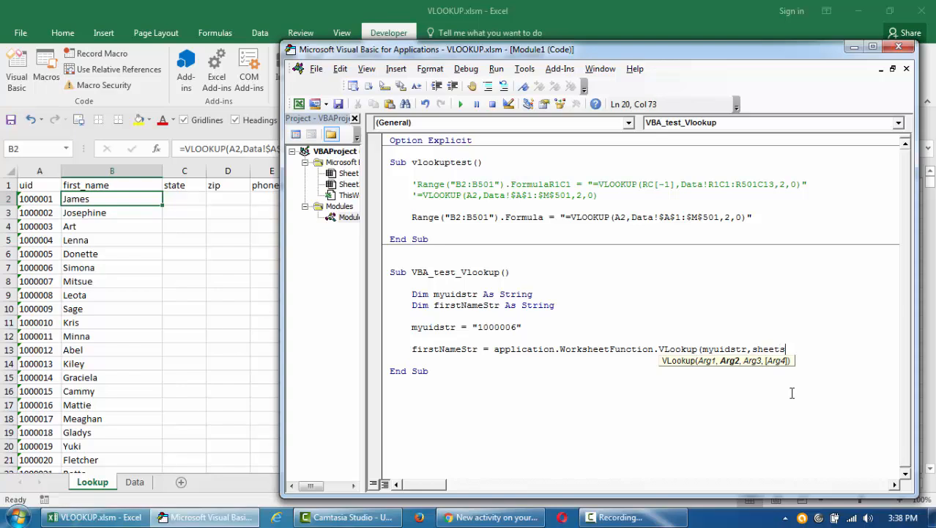
type("sheets(")
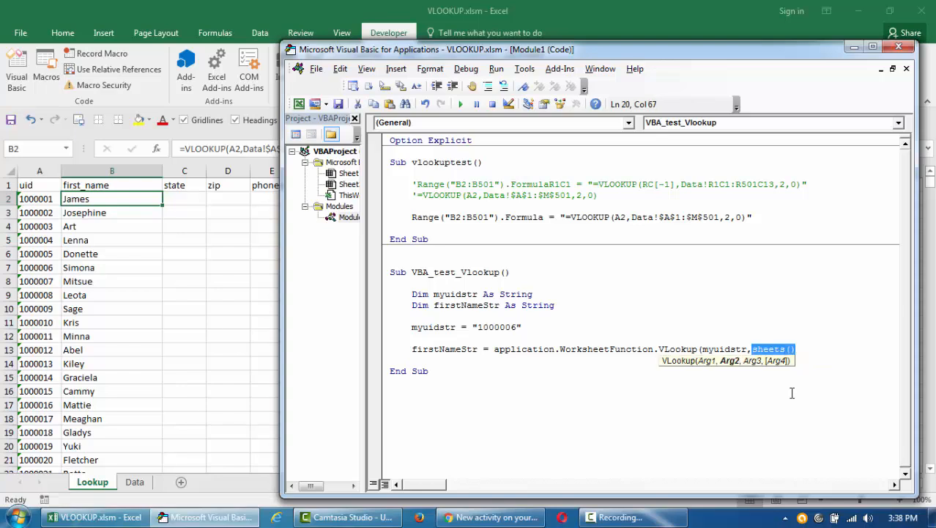
type("range()")
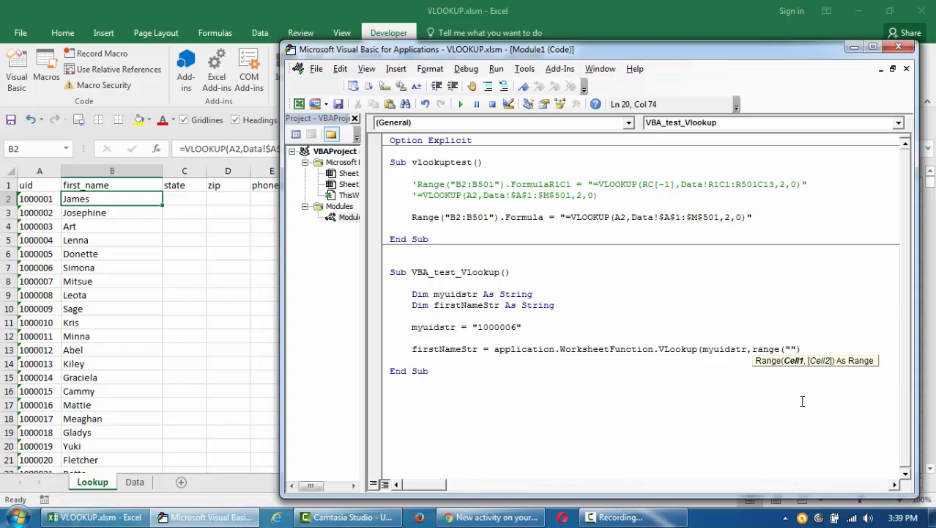
type("A1:")
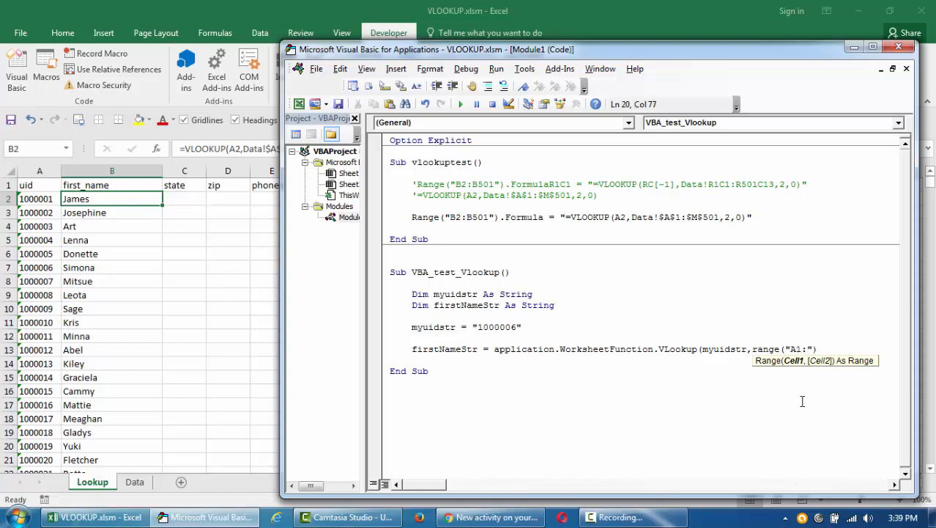
type(":")
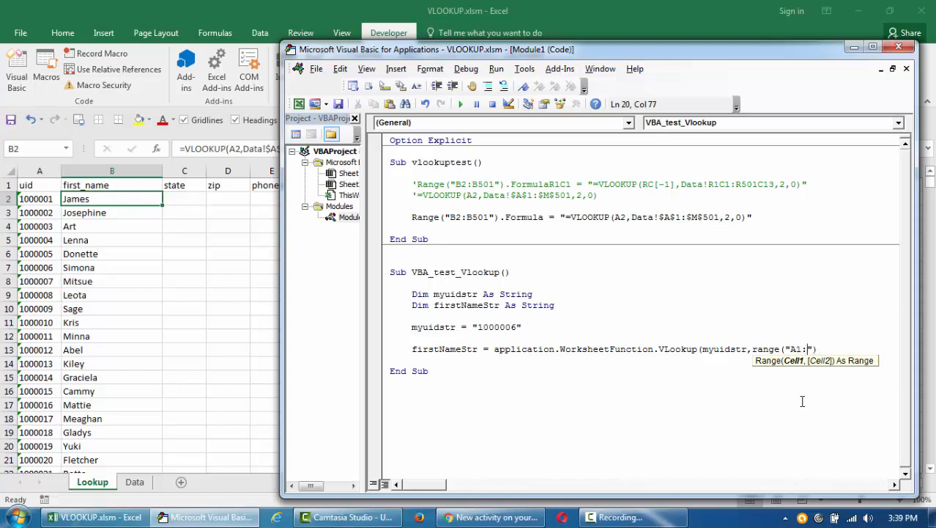
type("M501")
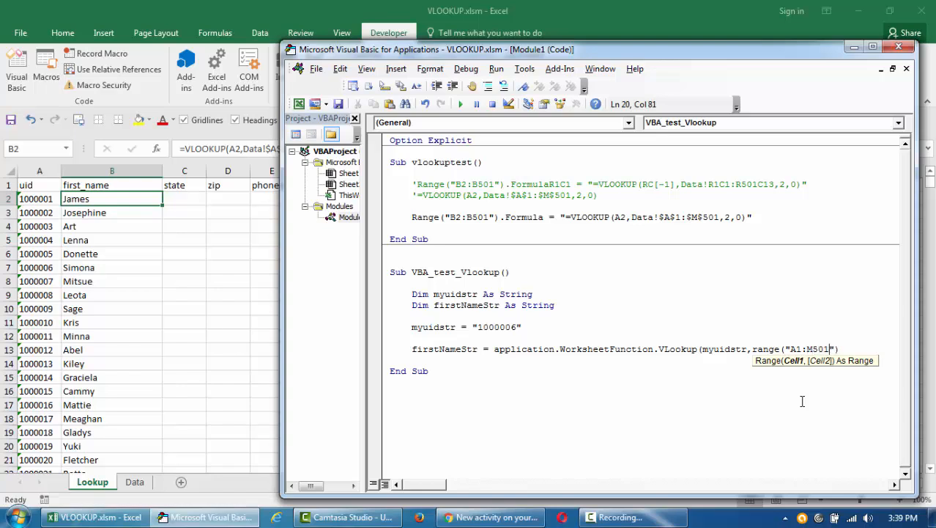
type("),")
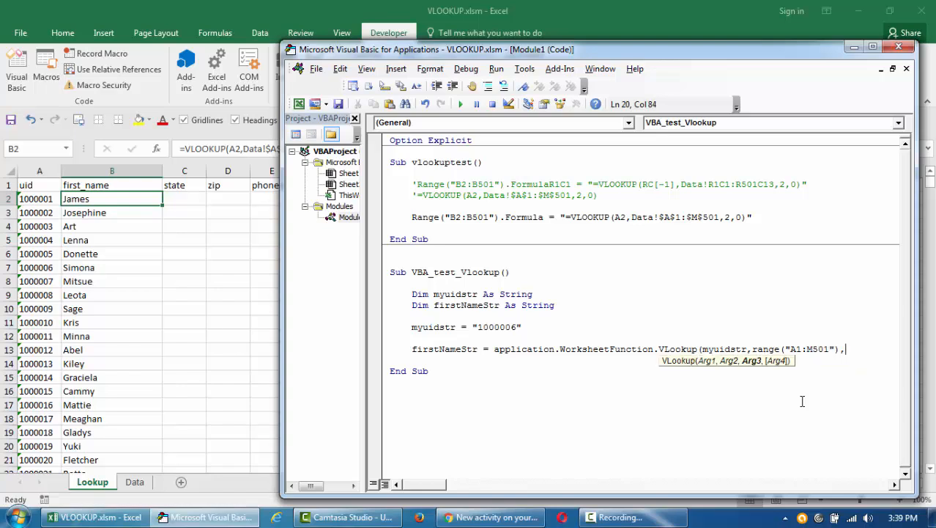
type("2, 0")
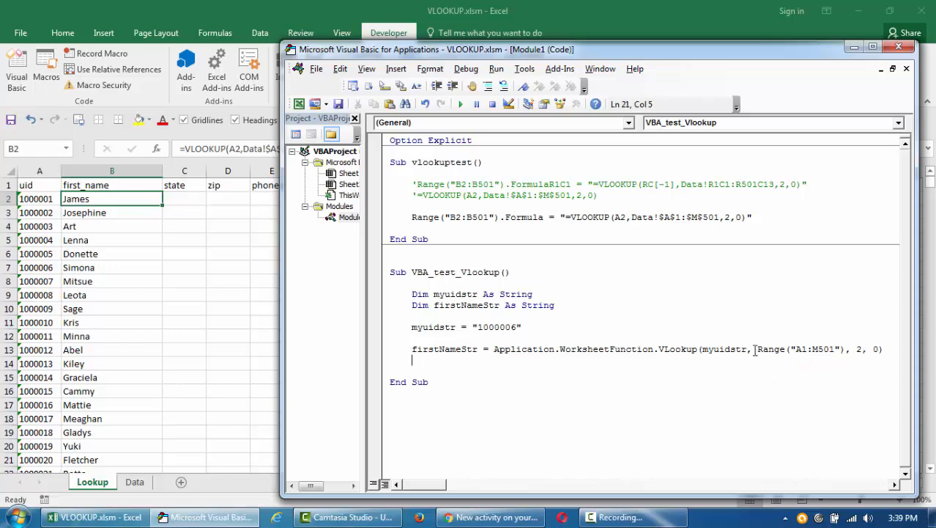
- Prefix the lookup range with Sheets("Data") in the VLookup line
left_click(96, 516)
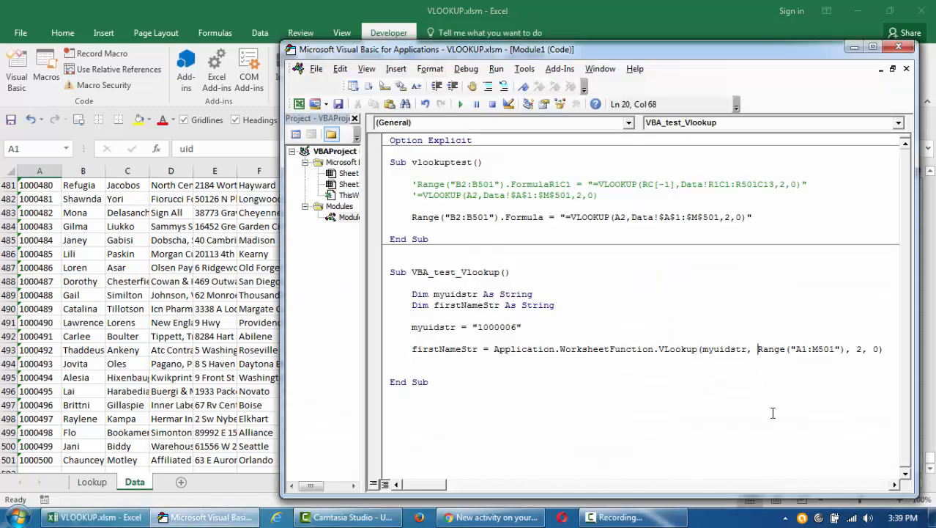
type("Sheets()")
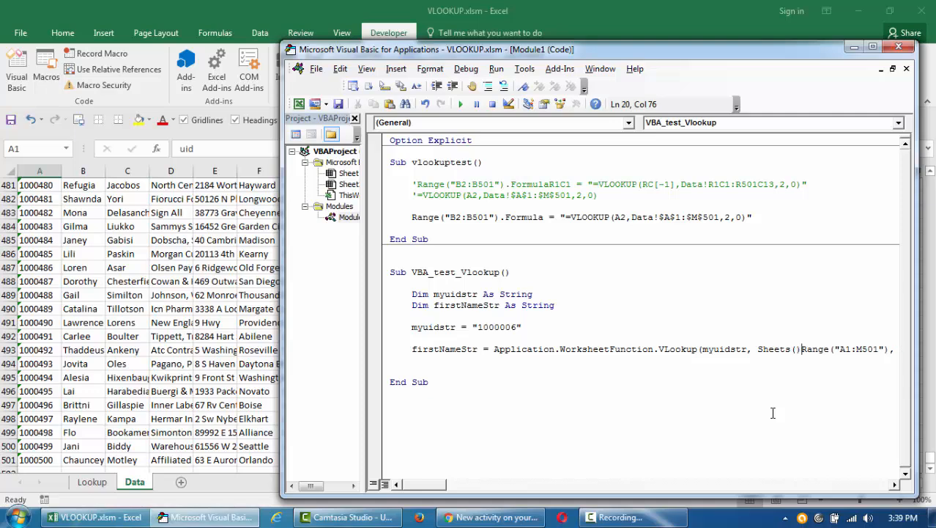
type("\"Data")
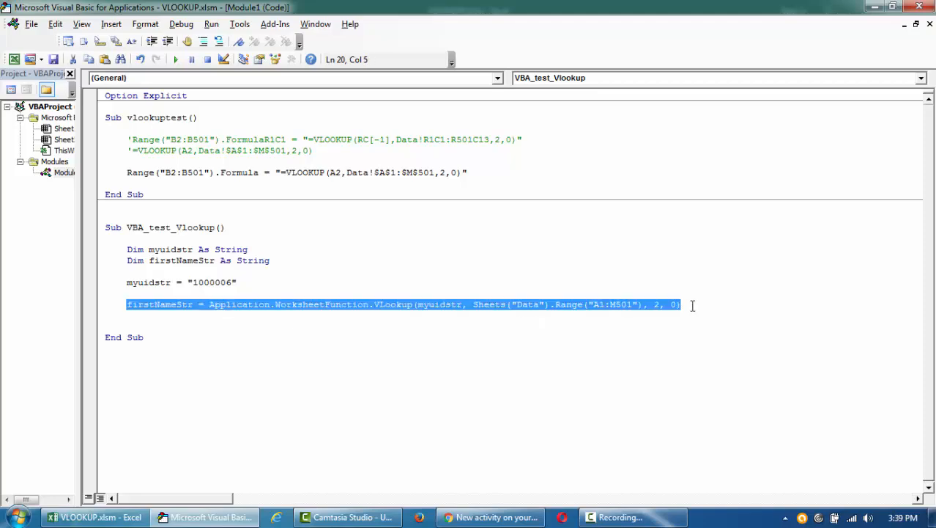
- Check the Data and Lookup sheets to confirm uid 1000006 maps to Simona
left_click(83, 517)
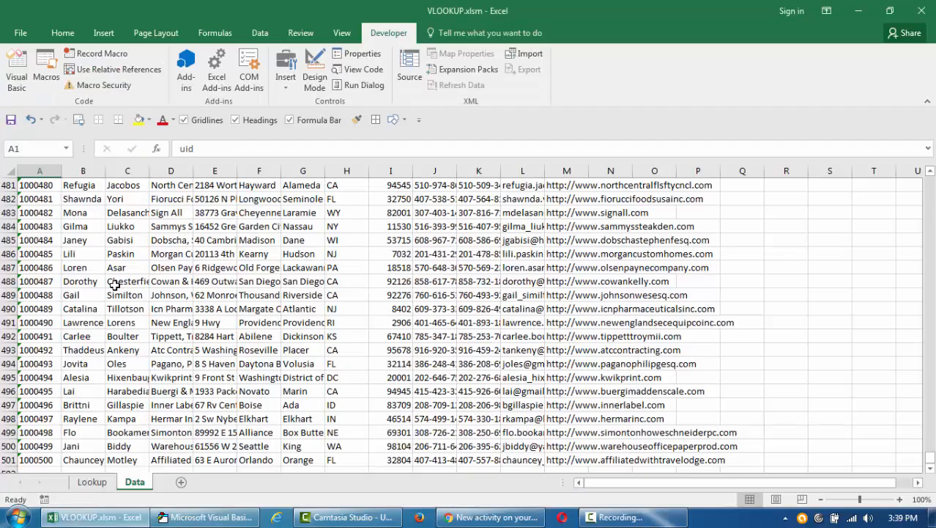
left_click(91, 482)
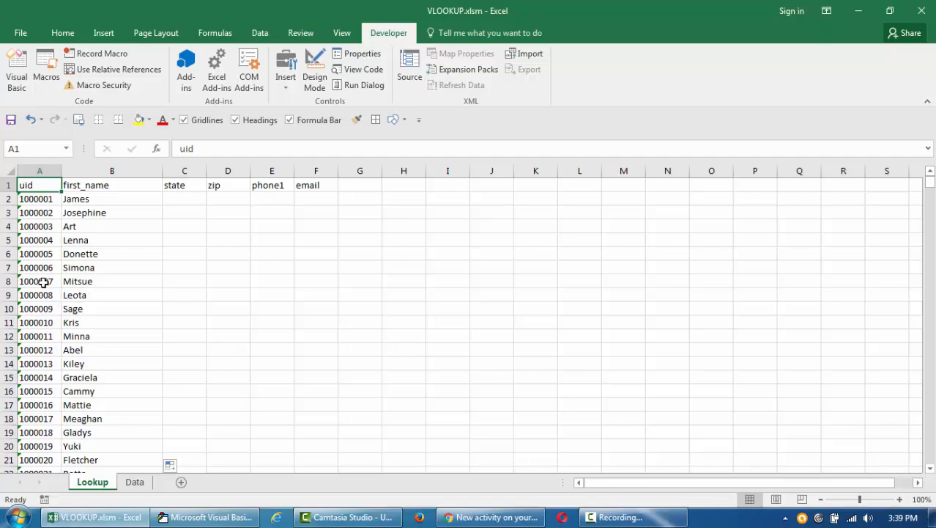
left_click(111, 266)
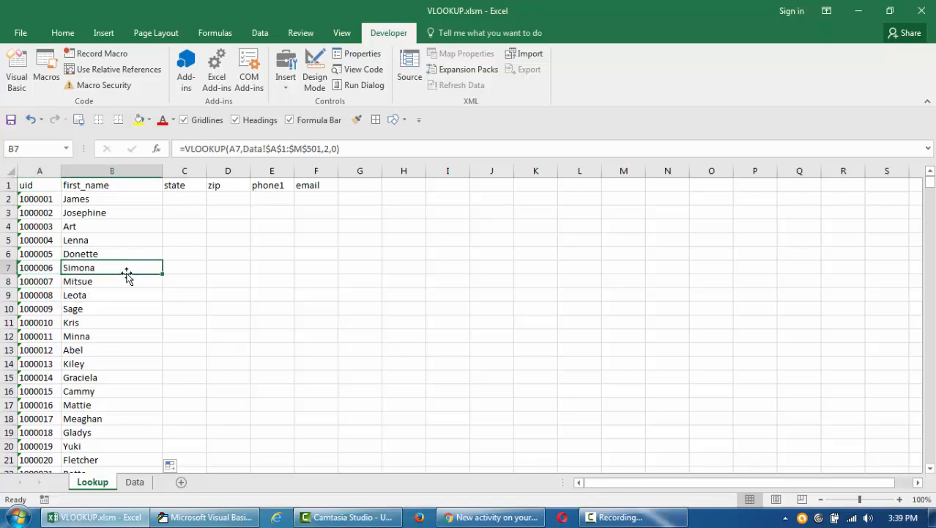
mouse_move(146, 278)
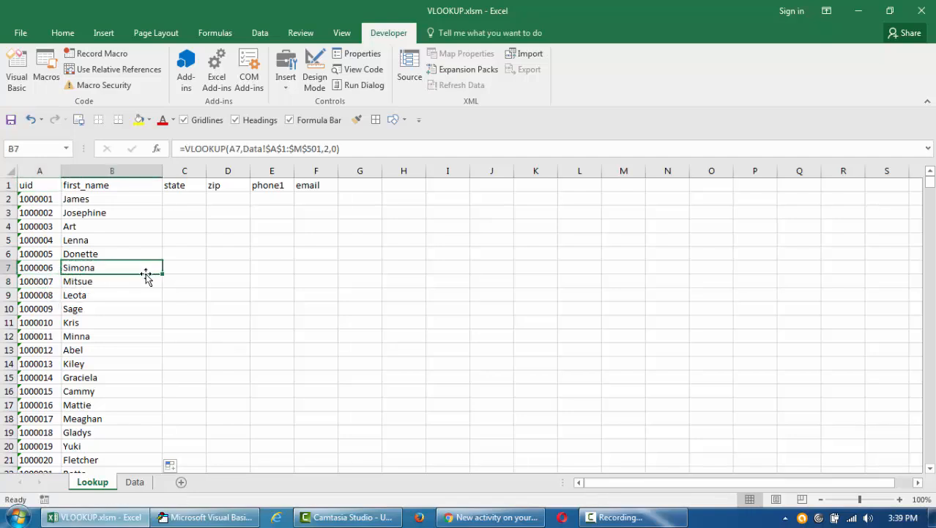
left_click(205, 517)
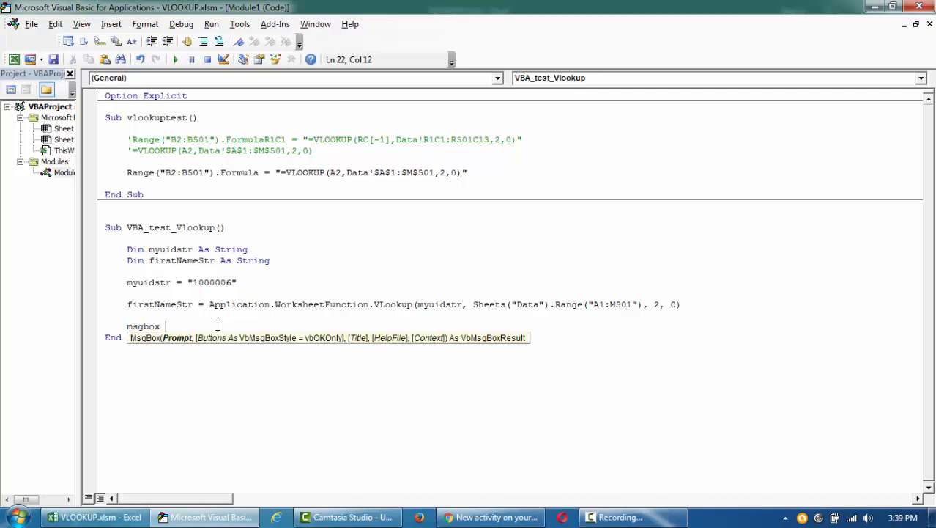
- Add MsgBox firstNameStr and step through the macro with F8, confirming it returns Simona
type("firstNameStr")
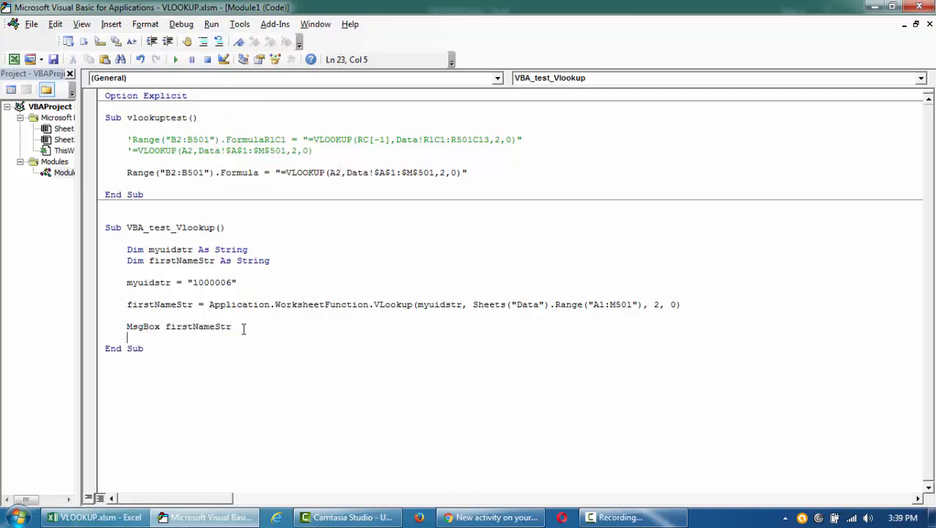
left_click(237, 282)
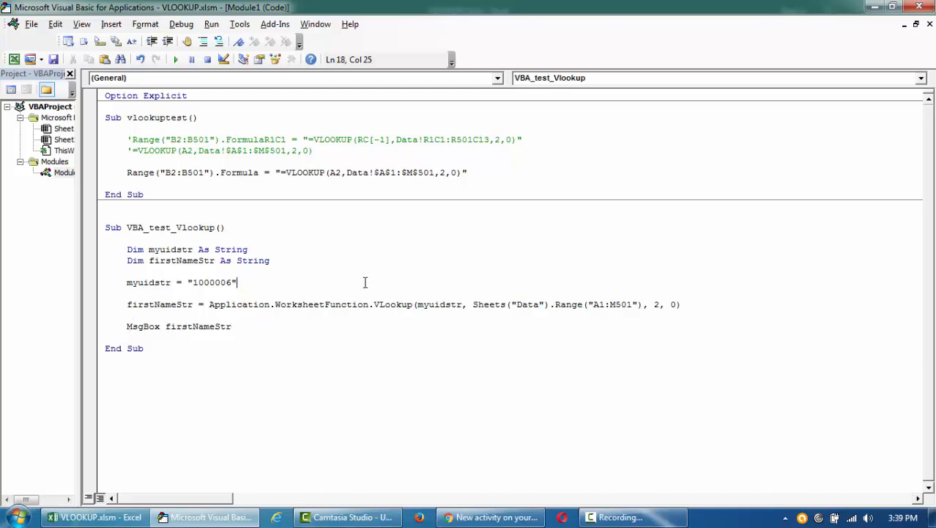
mouse_move(414, 304)
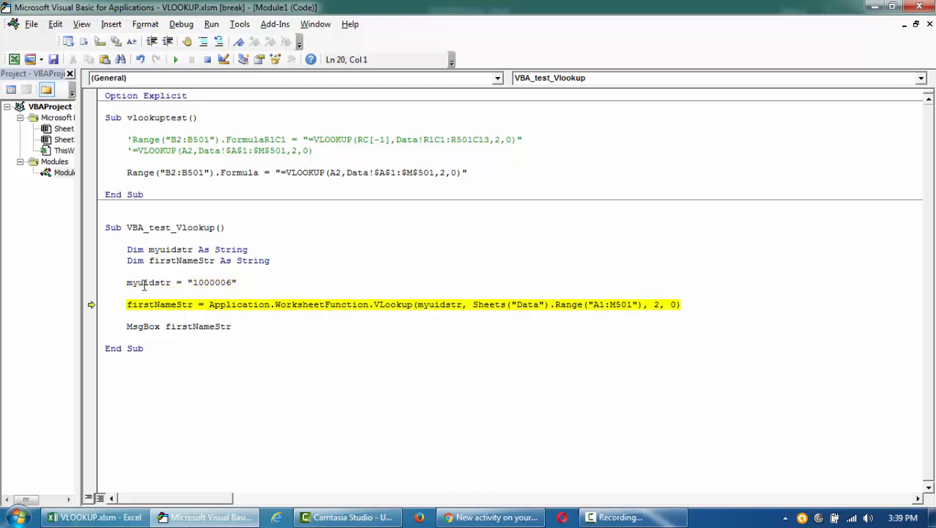
mouse_move(148, 282)
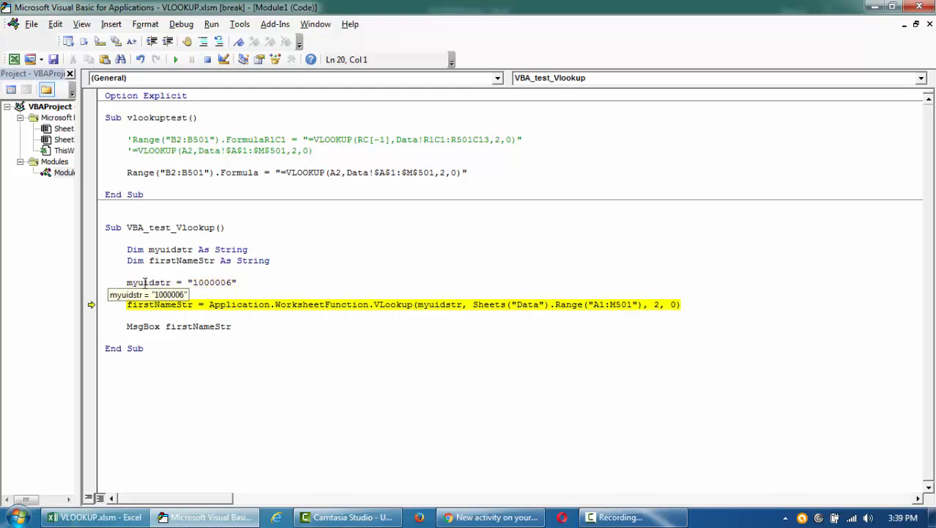
key("F8")
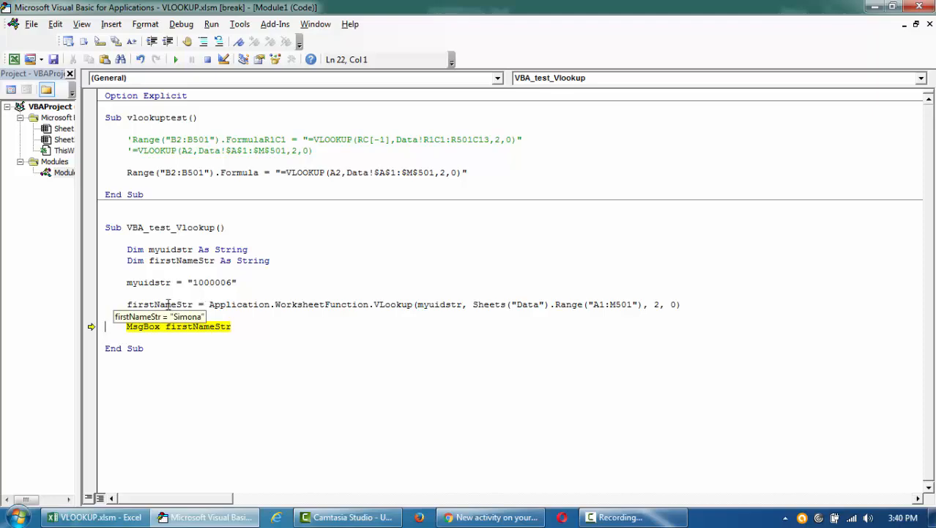
key("F8")
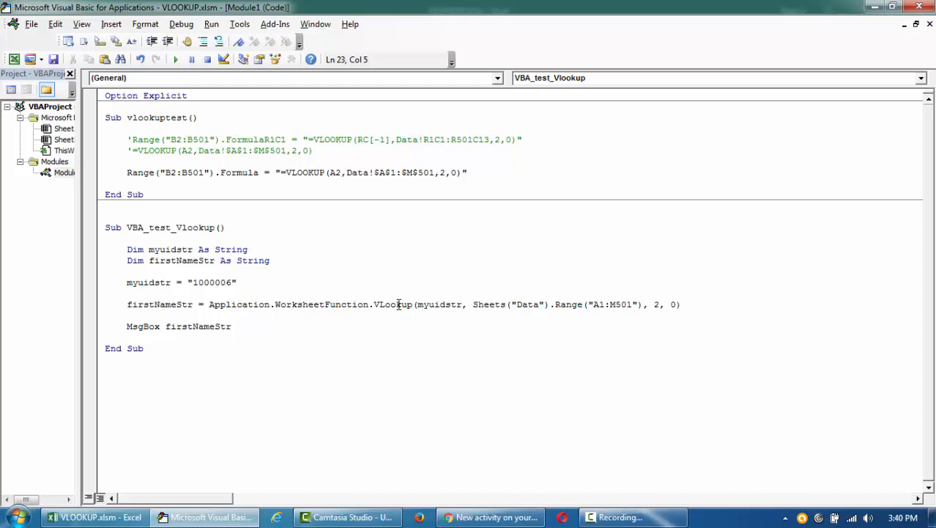
mouse_move(257, 251)
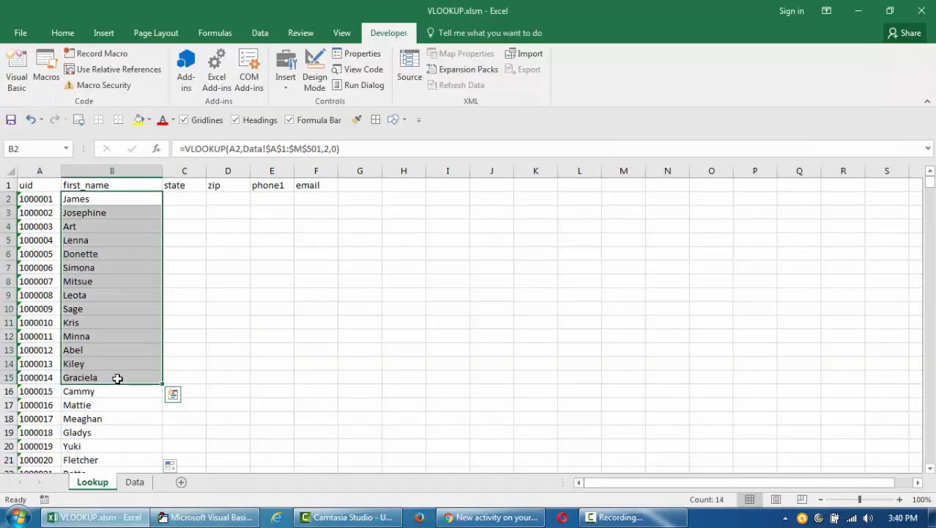
- Type Application.WorksheetFunction. on a new macro line to list the available worksheet functions
left_click(206, 516)
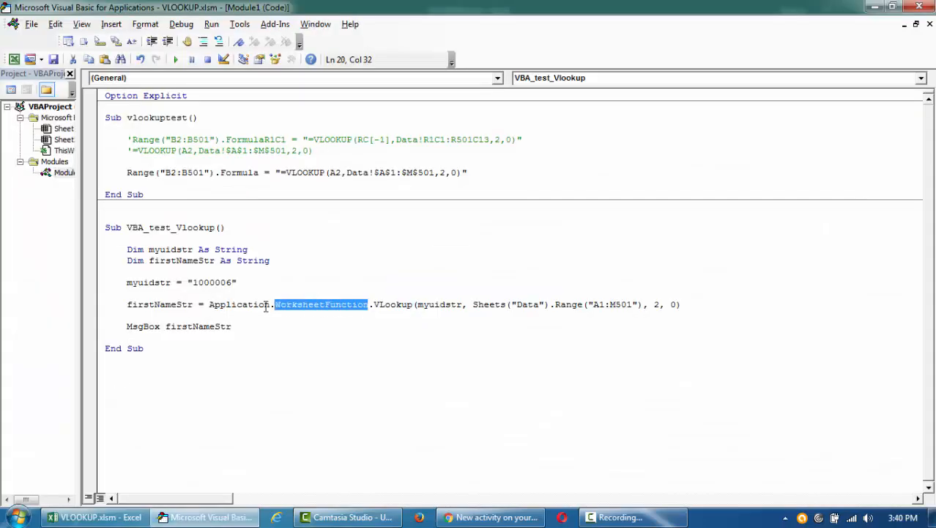
type("Application.WorksheetFunction")
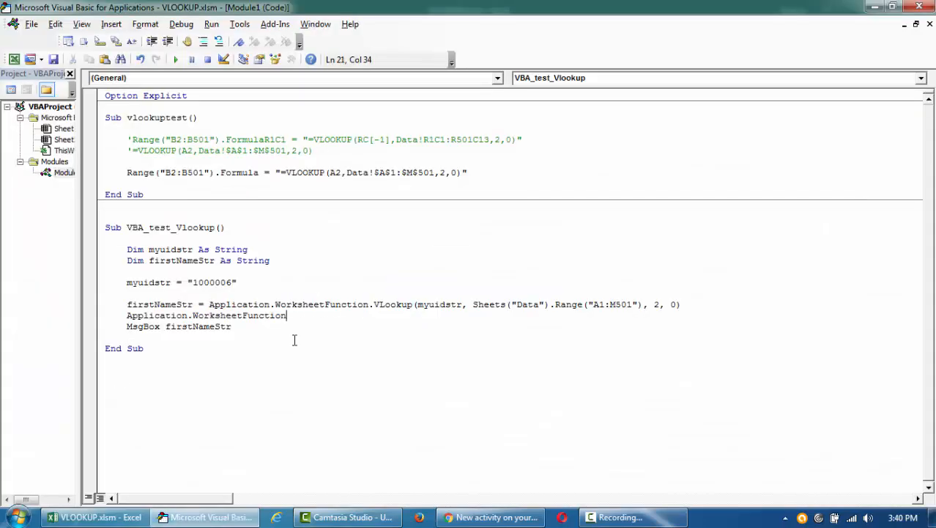
type(".")
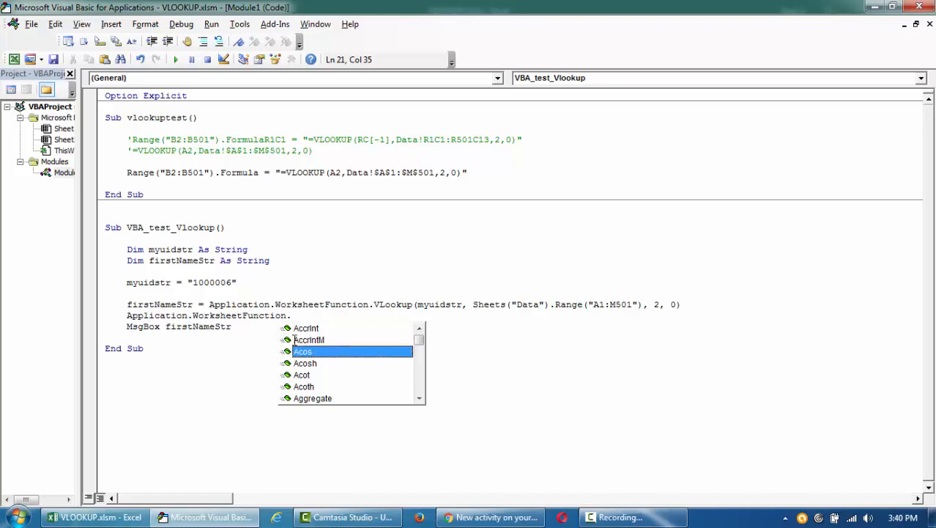
mouse_move(306, 372)
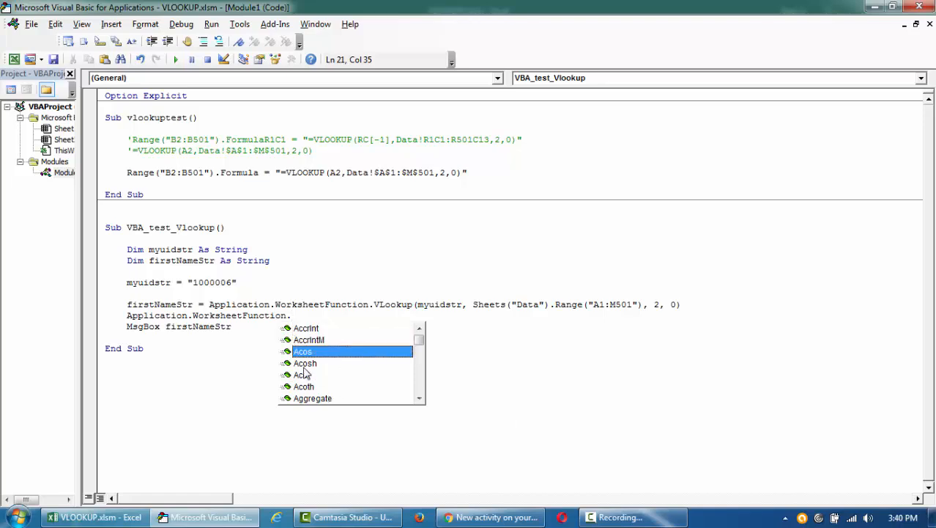